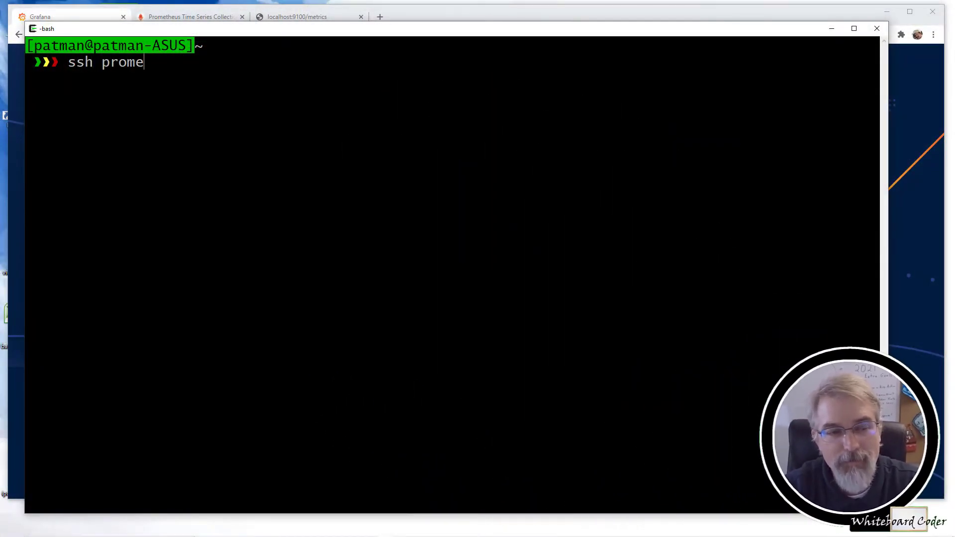
Run ssh prometheus -L 3000:localhost:3000 -L 9090:localhost:9090 -L 9100:localhost:9100.
{"action": "type", "text": "theus"}
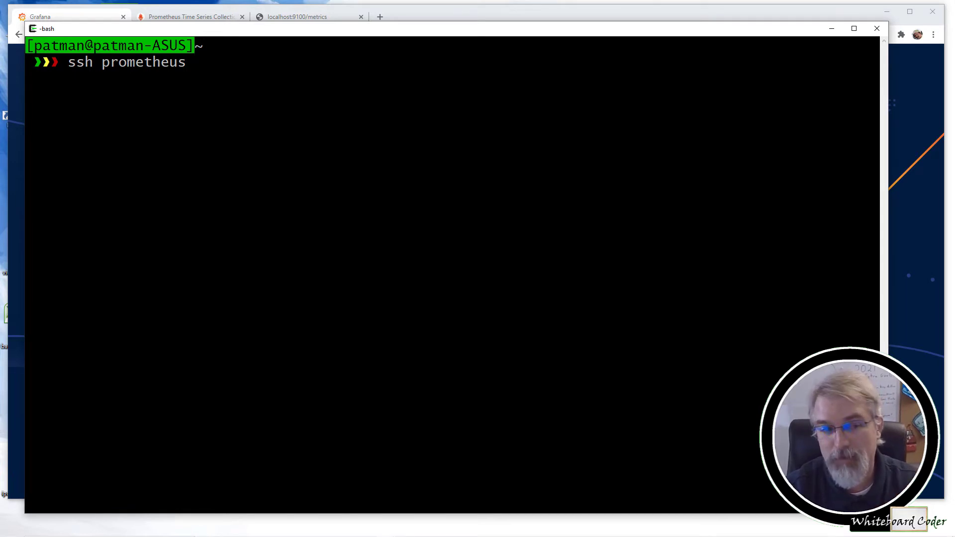
{"action": "type", "text": "-L 3000:"}
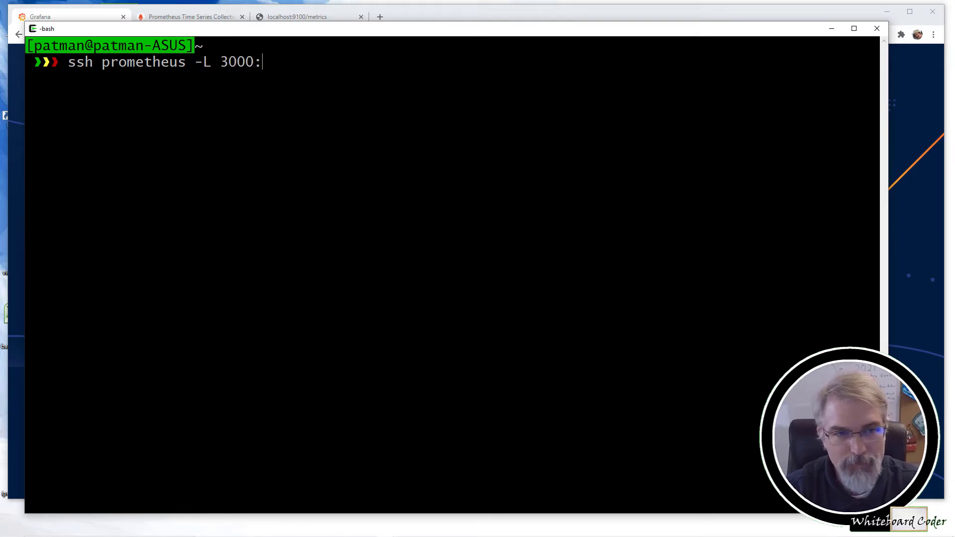
{"action": "type", "text": "localhost:"}
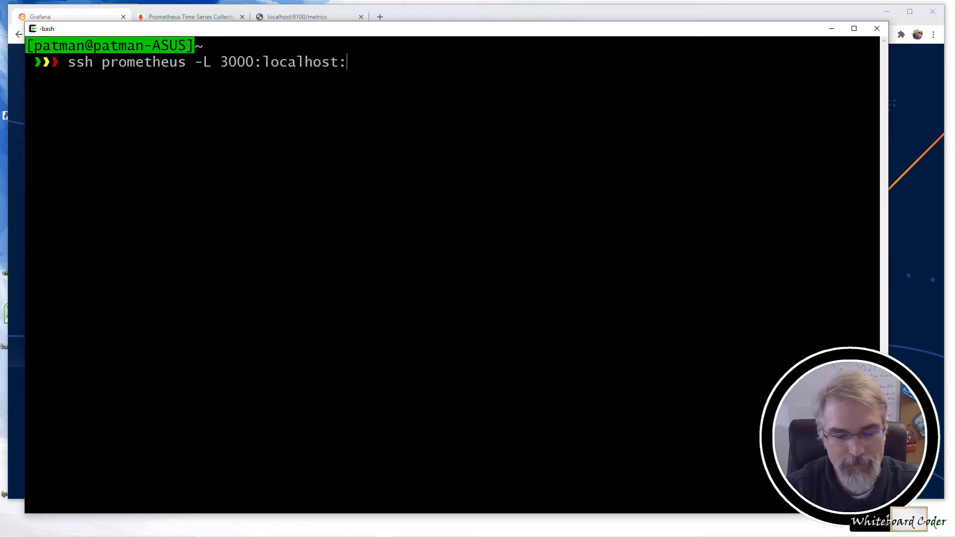
{"action": "type", "text": "3000 -L"}
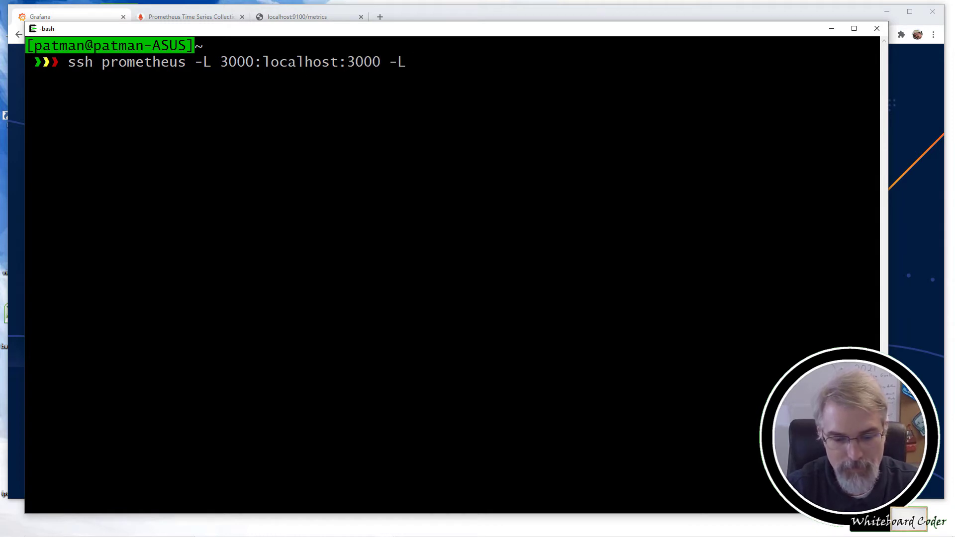
{"action": "type", "text": "9090:localhost"}
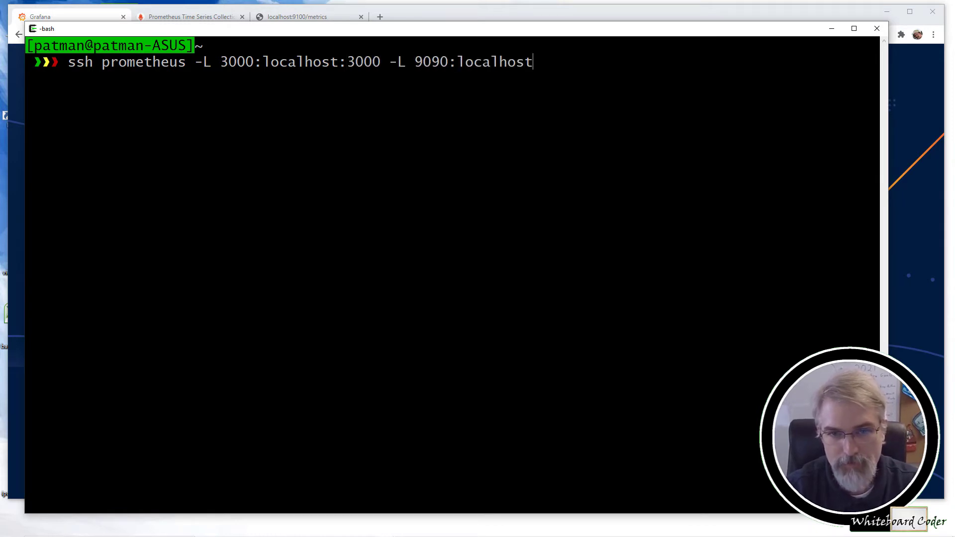
{"action": "type", "text": ":9090"}
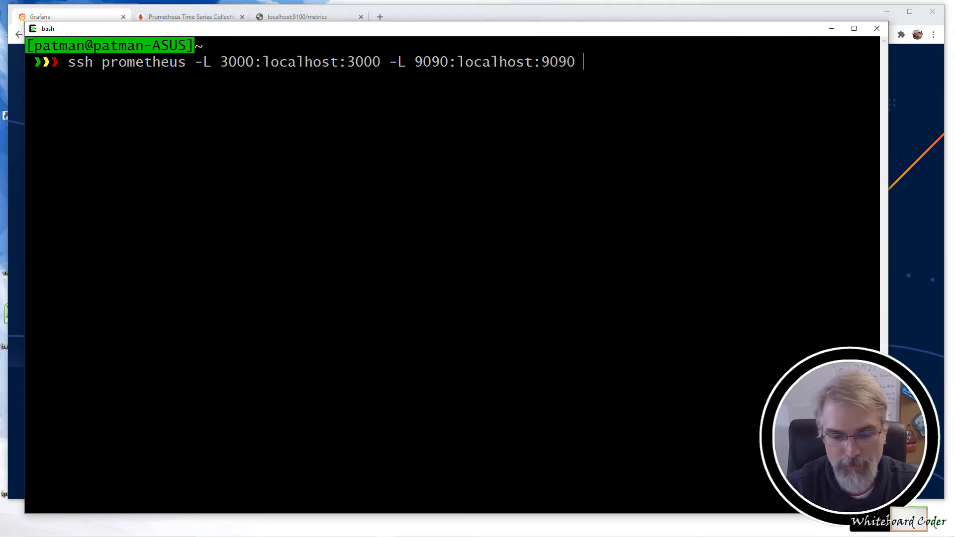
{"action": "type", "text": "-L 9100:"}
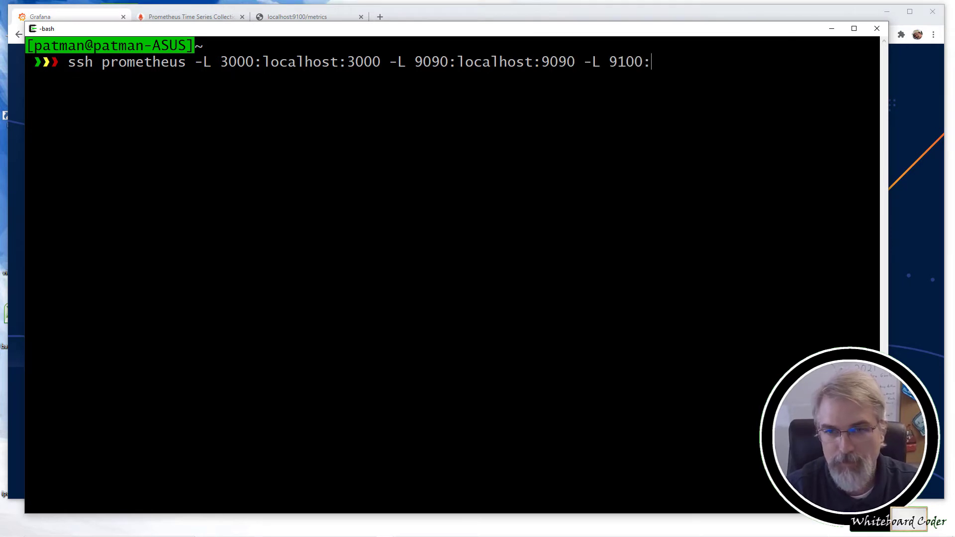
{"action": "type", "text": "localhost:"}
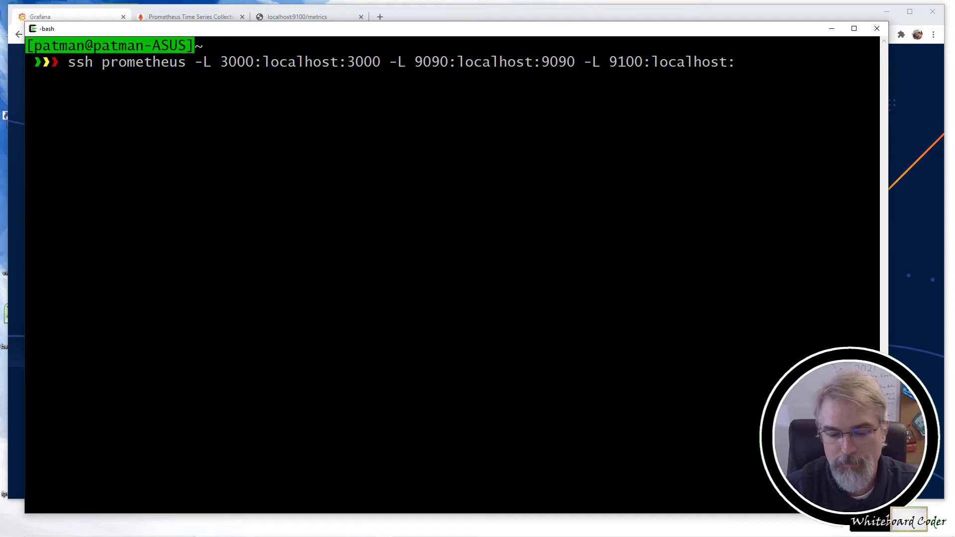
{"action": "type", "text": "9100"}
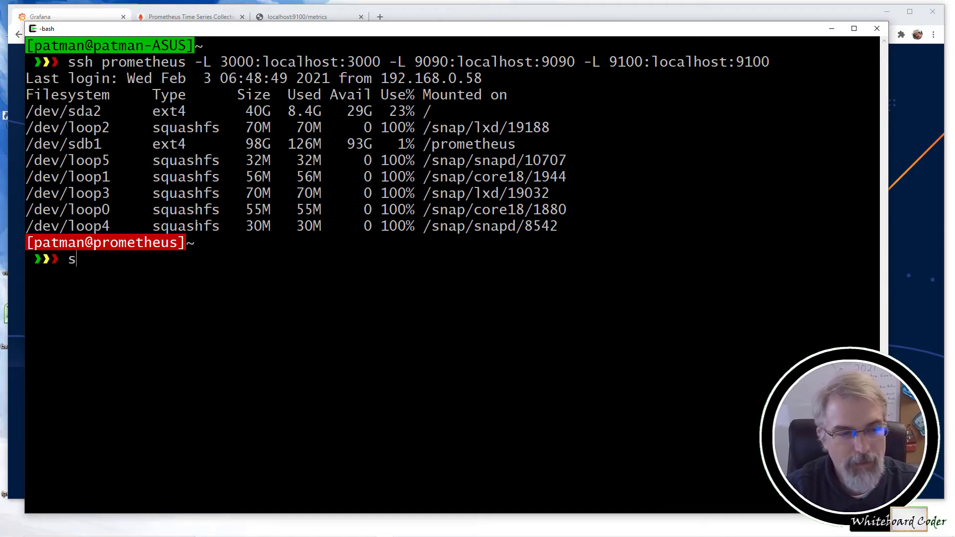
Clear the screen and check grafana-server with sudo systemctl status.
{"action": "type", "text": "sb_rel"}
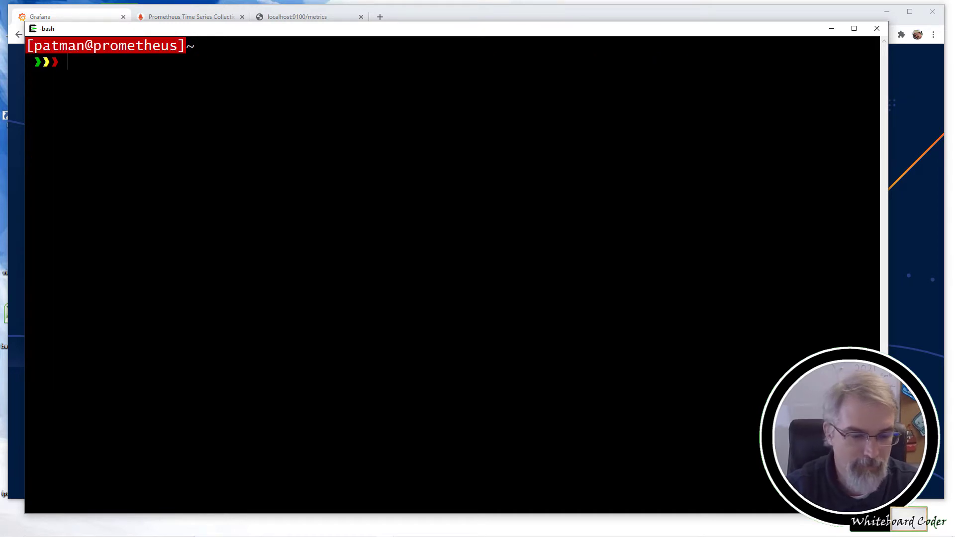
{"action": "type", "text": "sudo clear"}
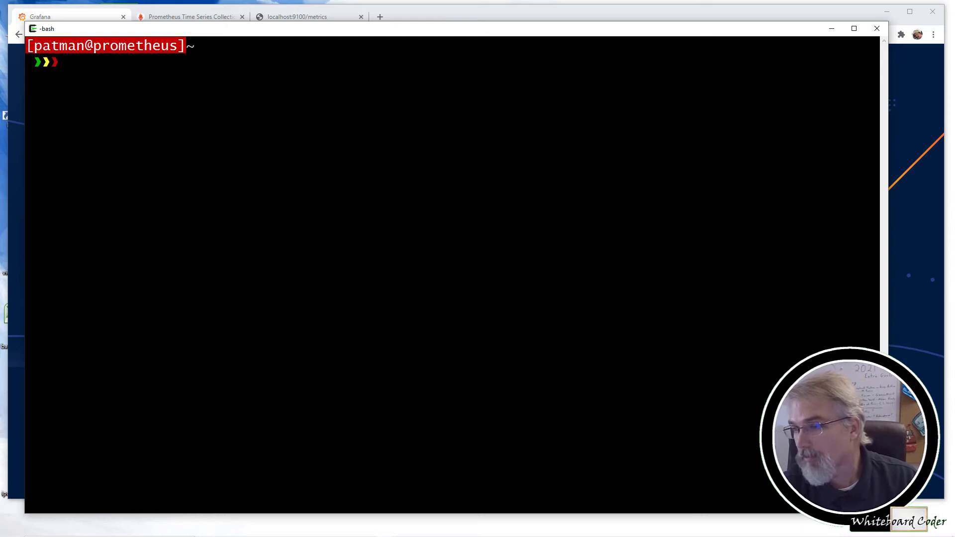
{"action": "type", "text": "su"}
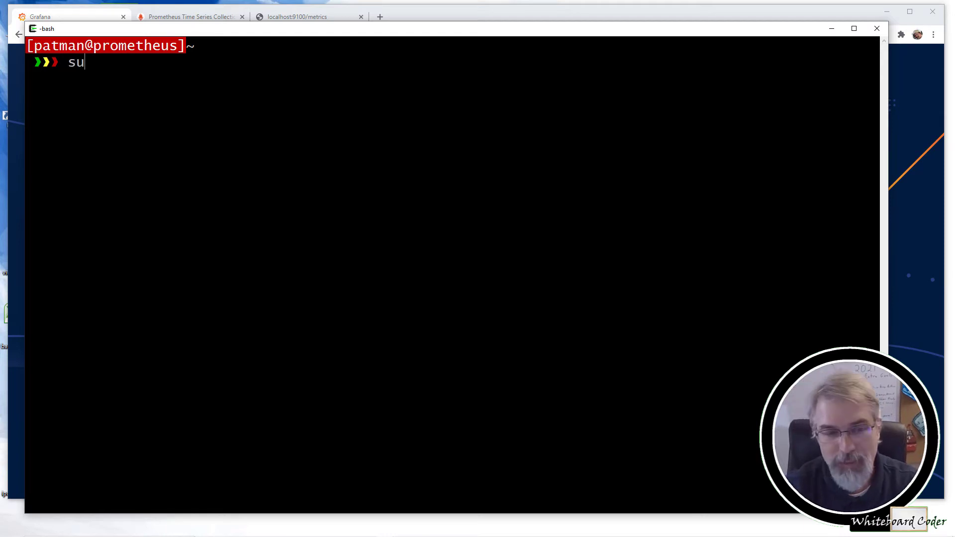
{"action": "type", "text": "do systemctl sta"}
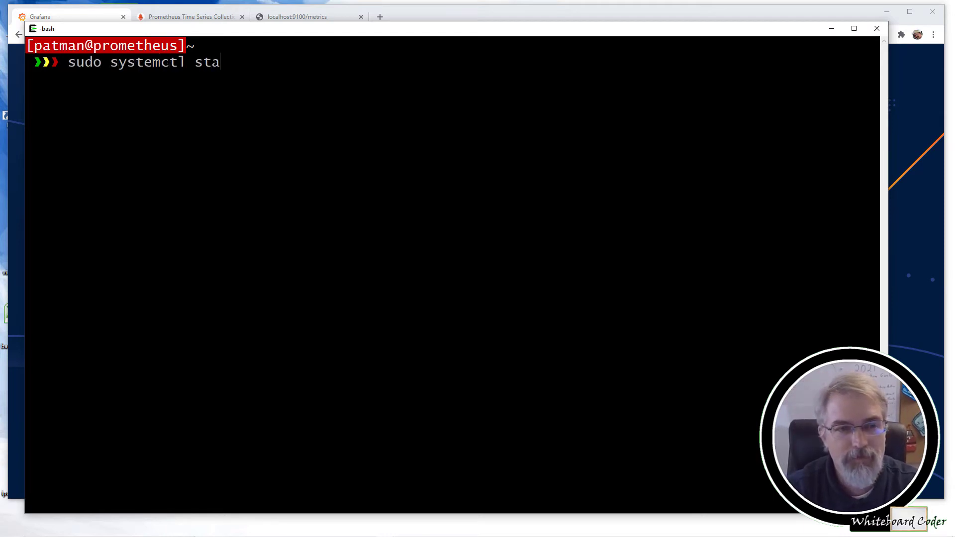
{"action": "type", "text": "tus graf"}
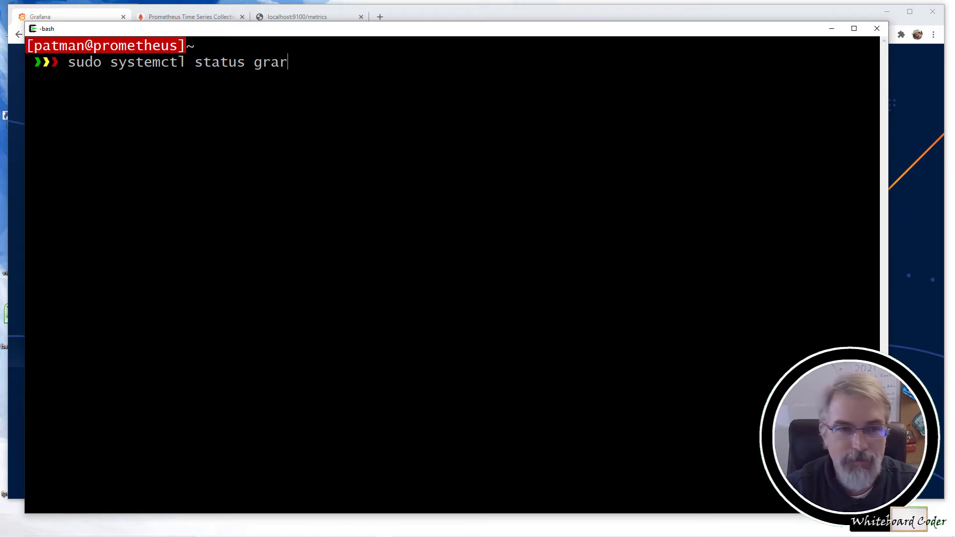
{"action": "type", "text": "fana-"}
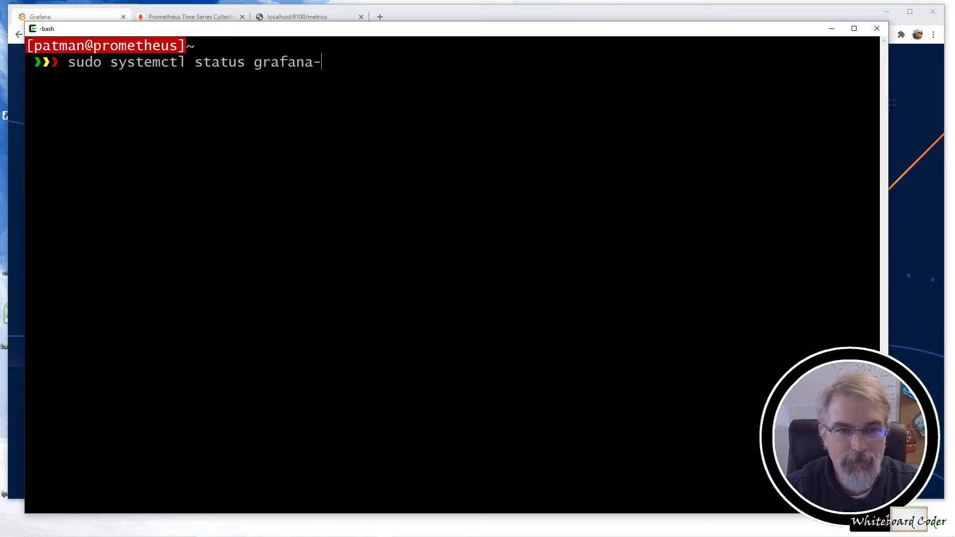
{"action": "type", "text": "server"}
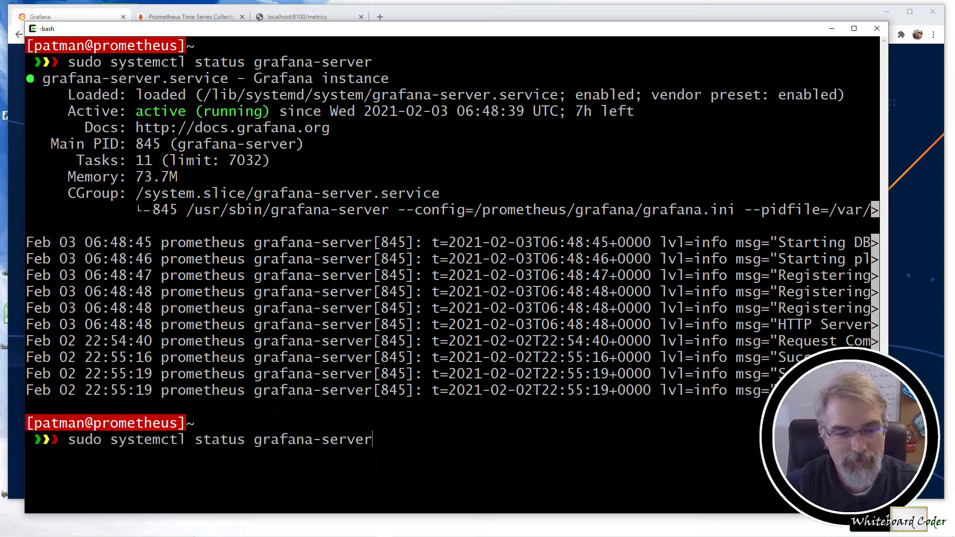
Reuse the status command to check the prometheus and node_exporter services.
{"action": "key", "text": "Backspace"}
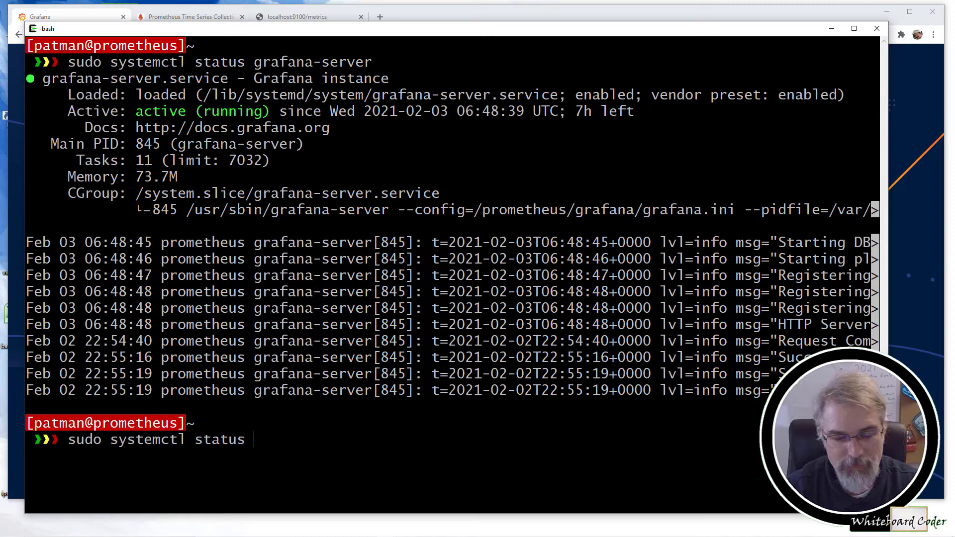
{"action": "type", "text": "proem"}
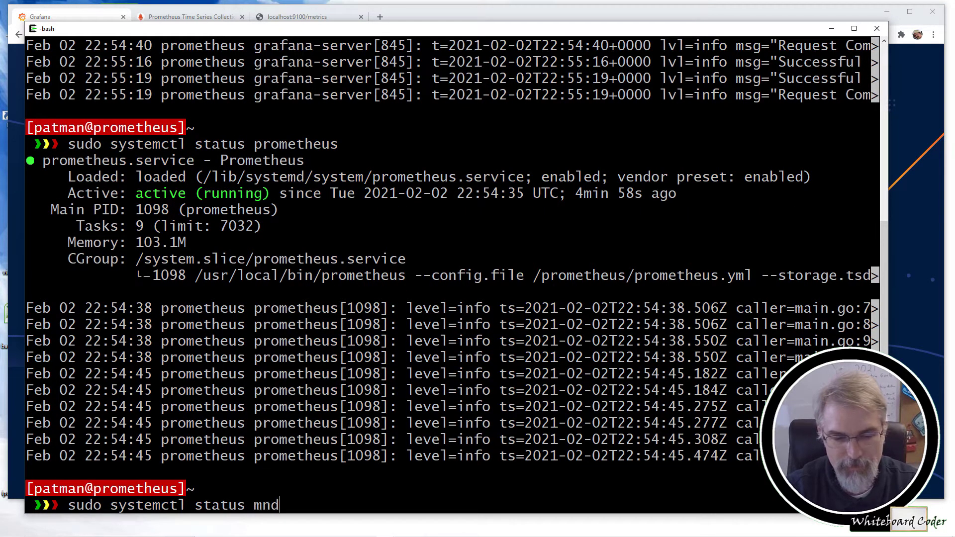
{"action": "type", "text": "node_exporter"}
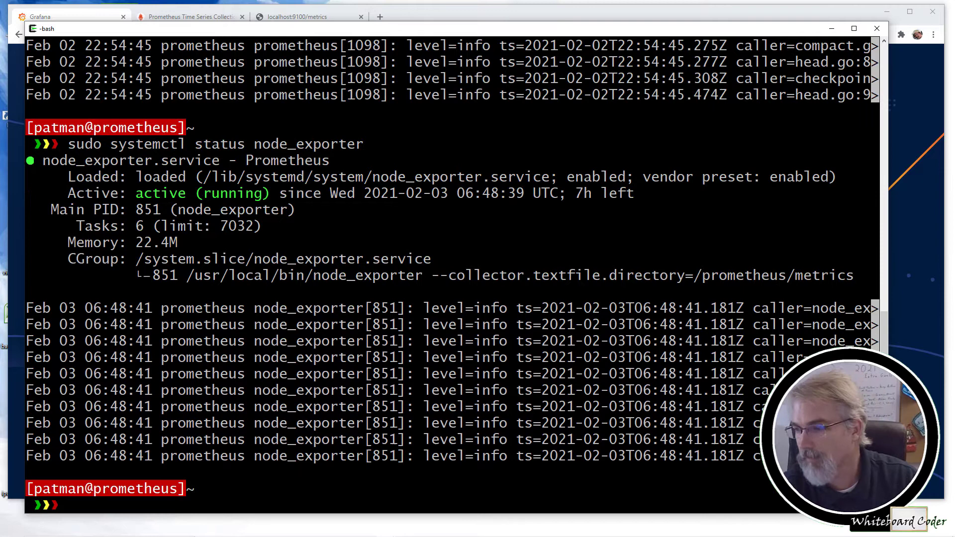
Log into Grafana at localhost:3000 as admin and reach the Home page.
{"action": "left_click", "coordinate": [45, 16]}
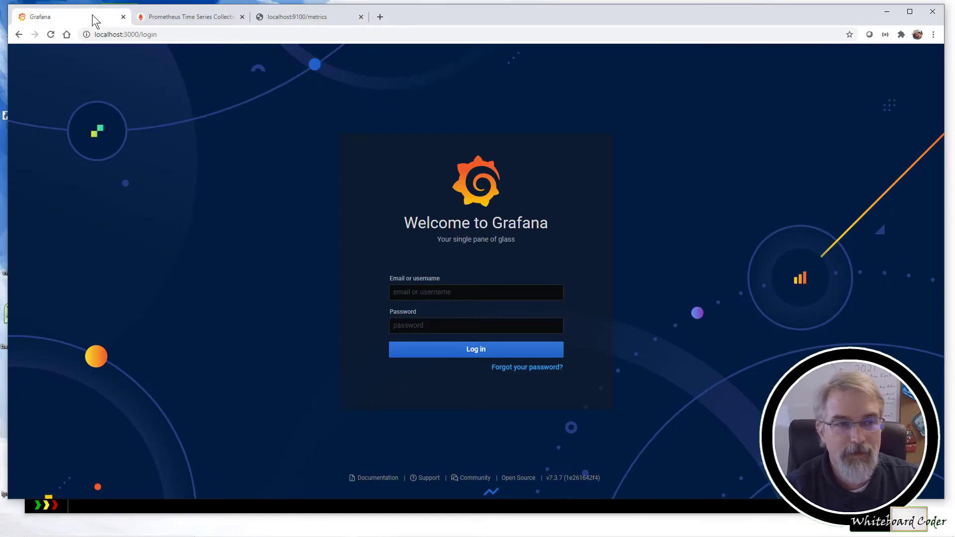
{"action": "left_click", "coordinate": [139, 35]}
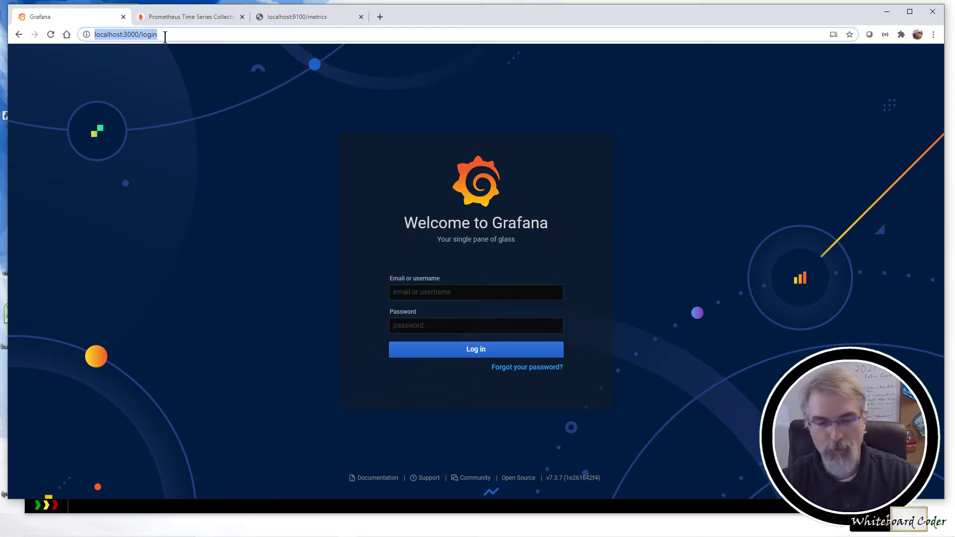
{"action": "left_click", "coordinate": [476, 292]}
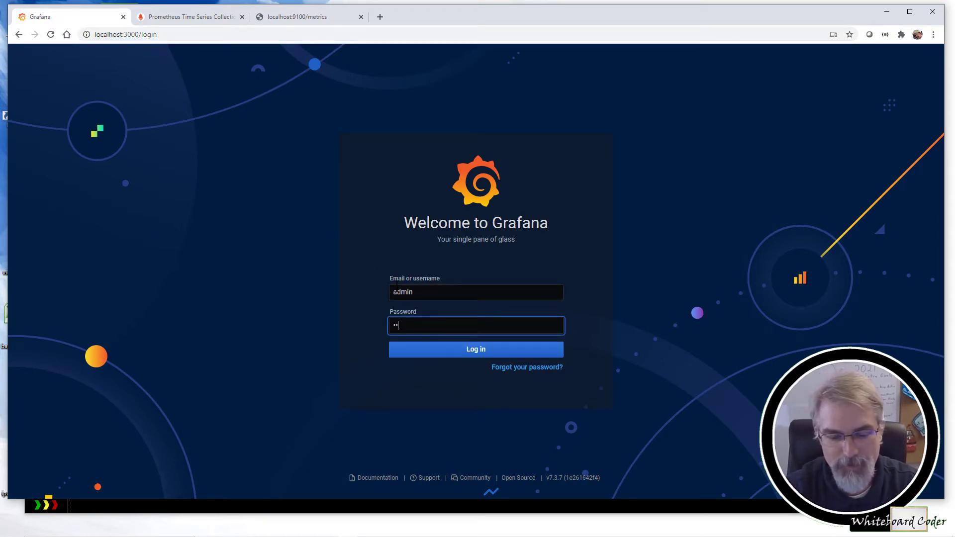
{"action": "type", "text": "password"}
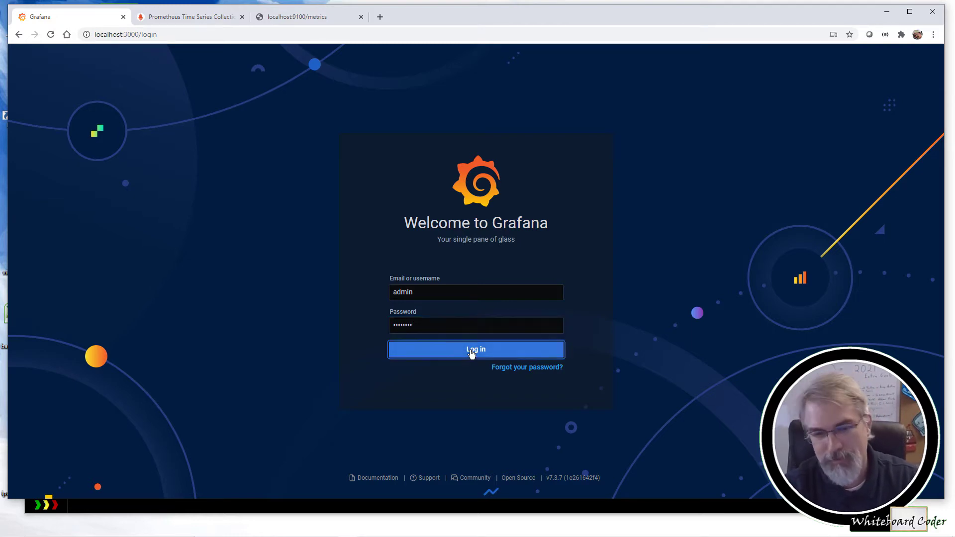
{"action": "left_click", "coordinate": [475, 349]}
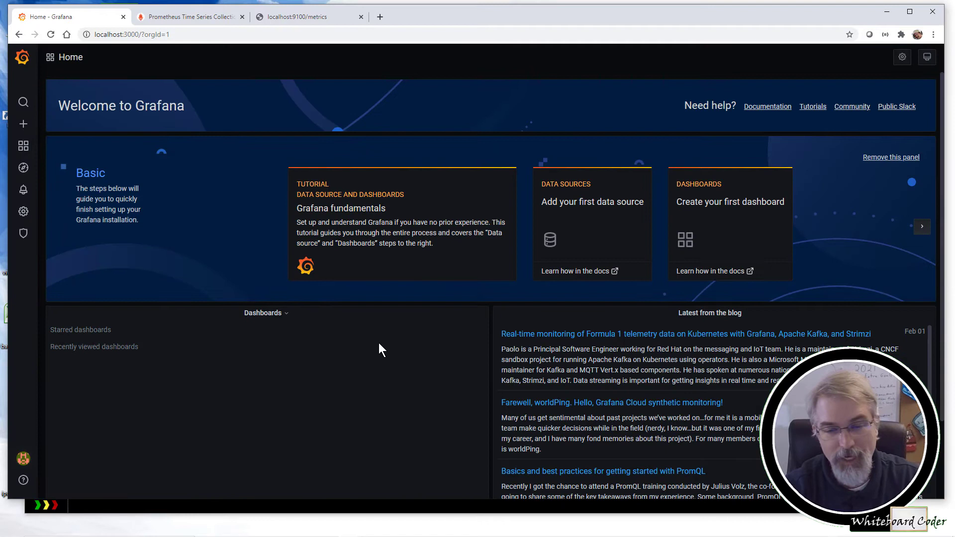
{"action": "mouse_move", "coordinate": [23, 212]}
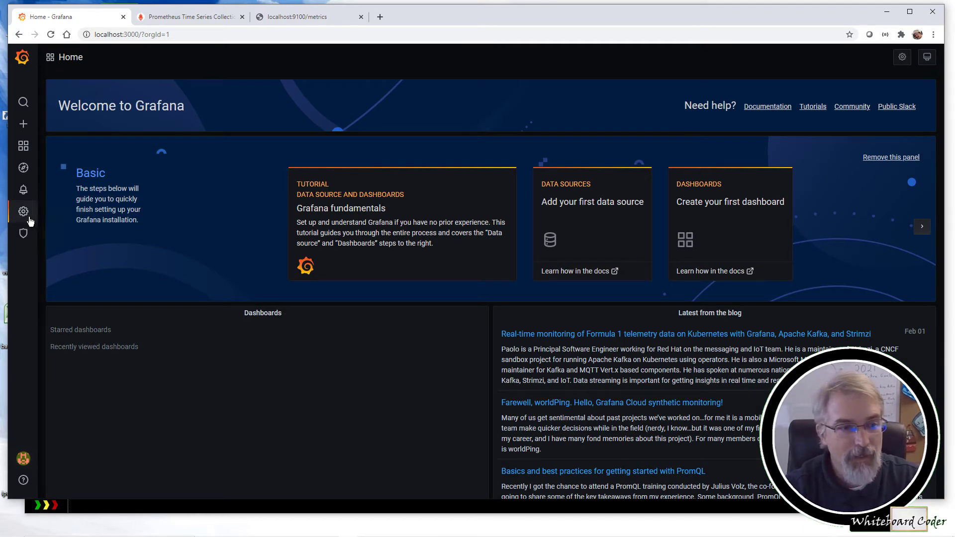
From Configuration > Data sources, add a new data source of type Prometheus.
{"action": "left_click", "coordinate": [23, 211]}
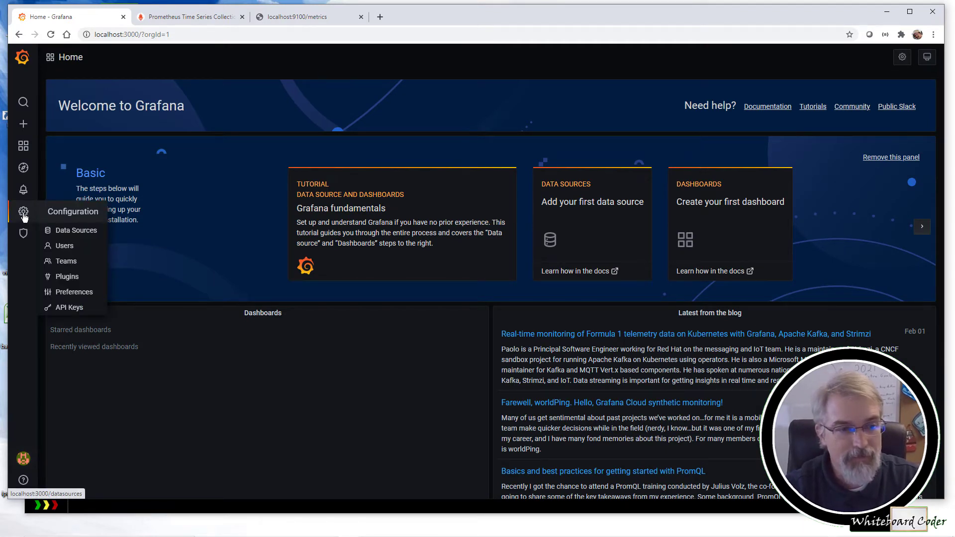
{"action": "left_click", "coordinate": [76, 231]}
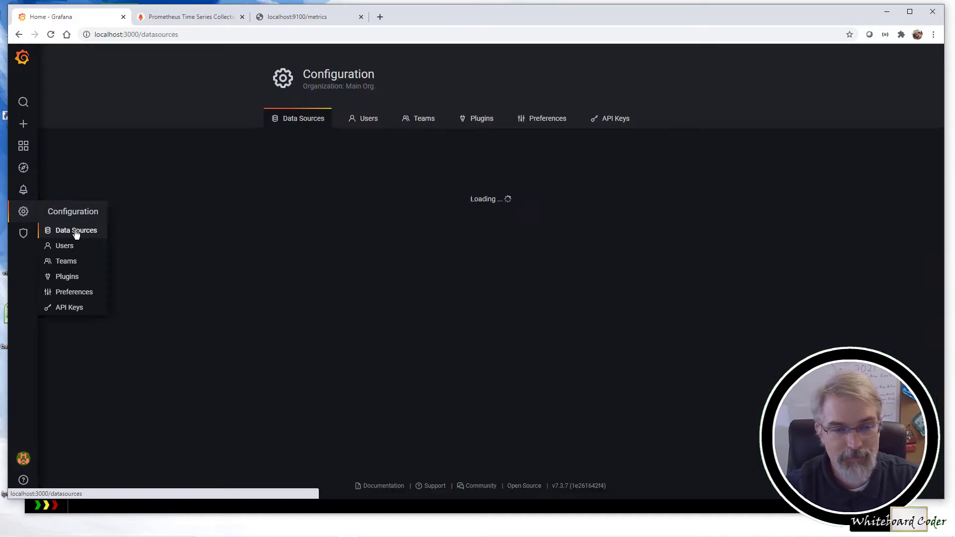
{"action": "left_click", "coordinate": [76, 230]}
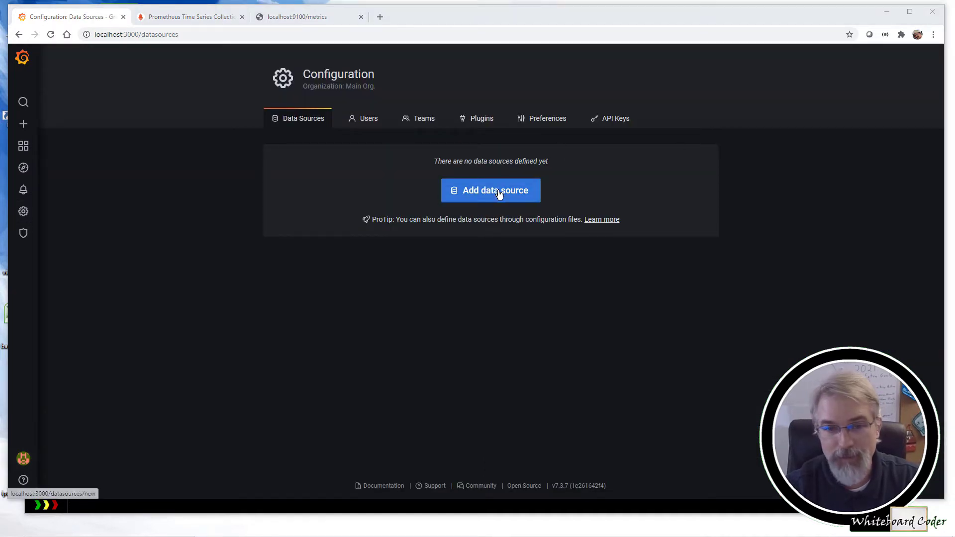
{"action": "left_click", "coordinate": [491, 190]}
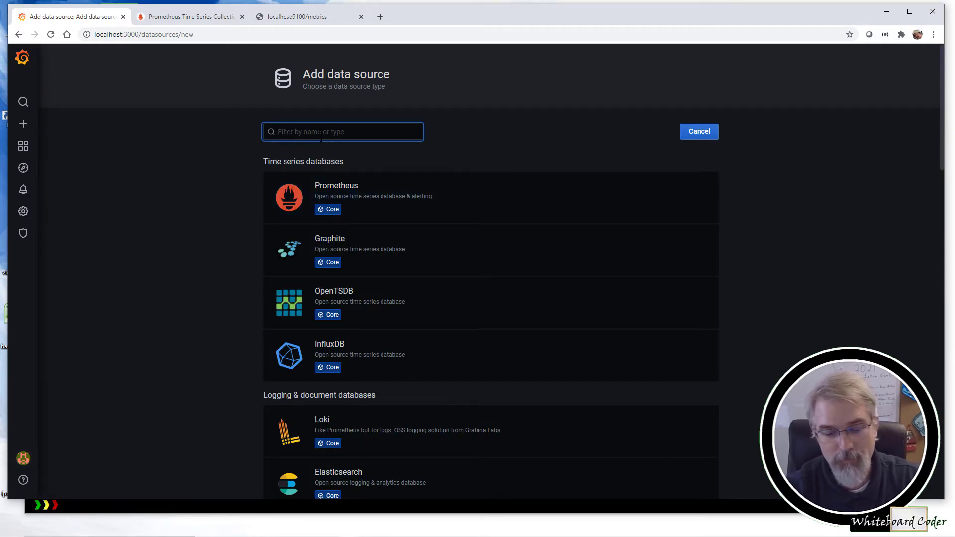
{"action": "mouse_move", "coordinate": [366, 179]}
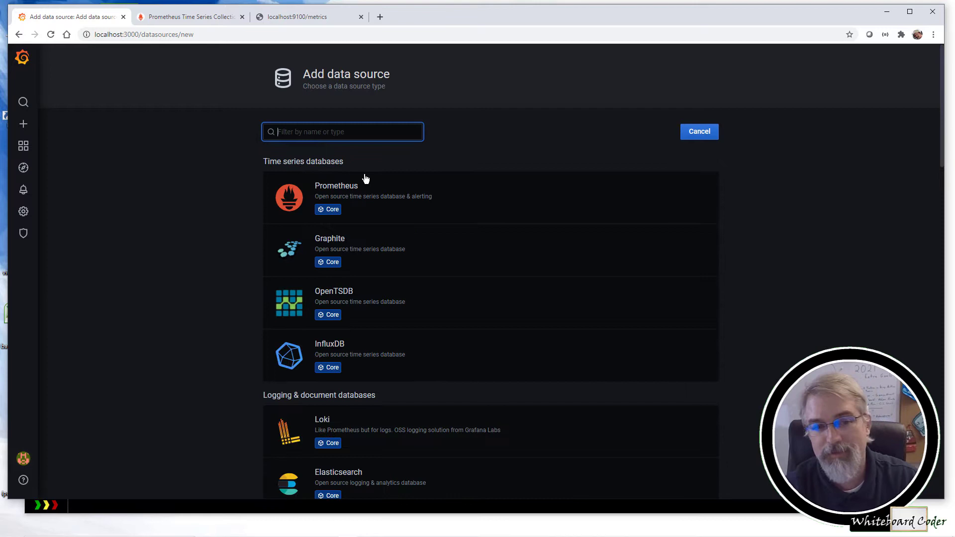
{"action": "mouse_move", "coordinate": [366, 178]}
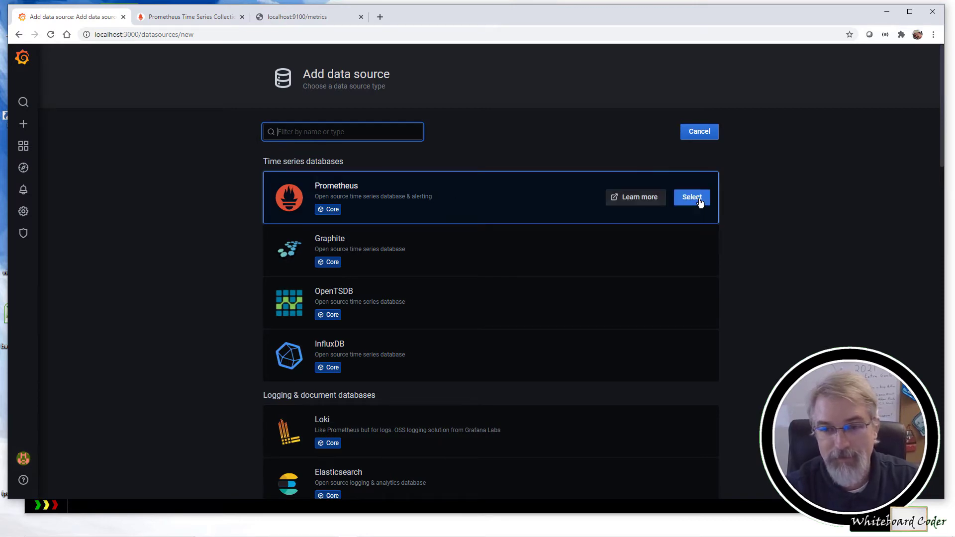
{"action": "left_click", "coordinate": [692, 198]}
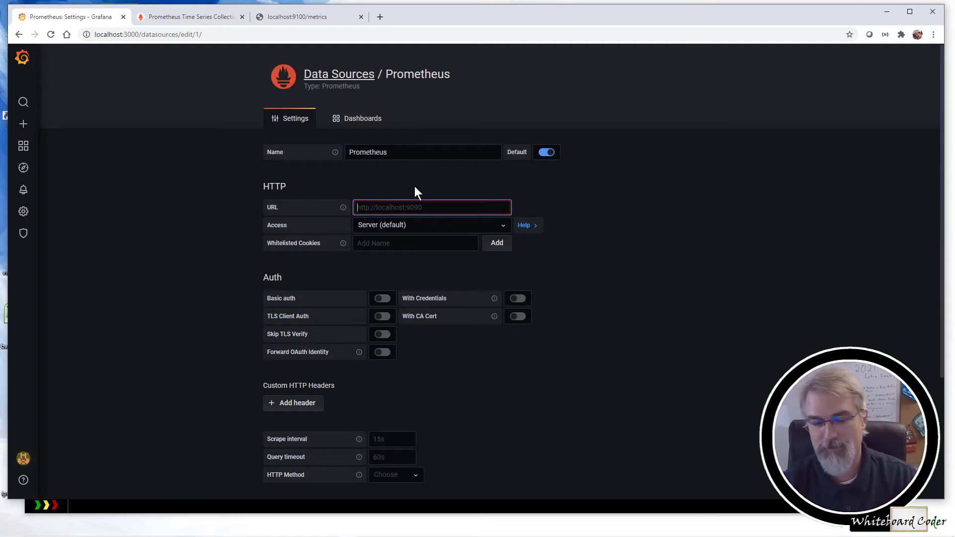
{"action": "type", "text": "http://localhost:"}
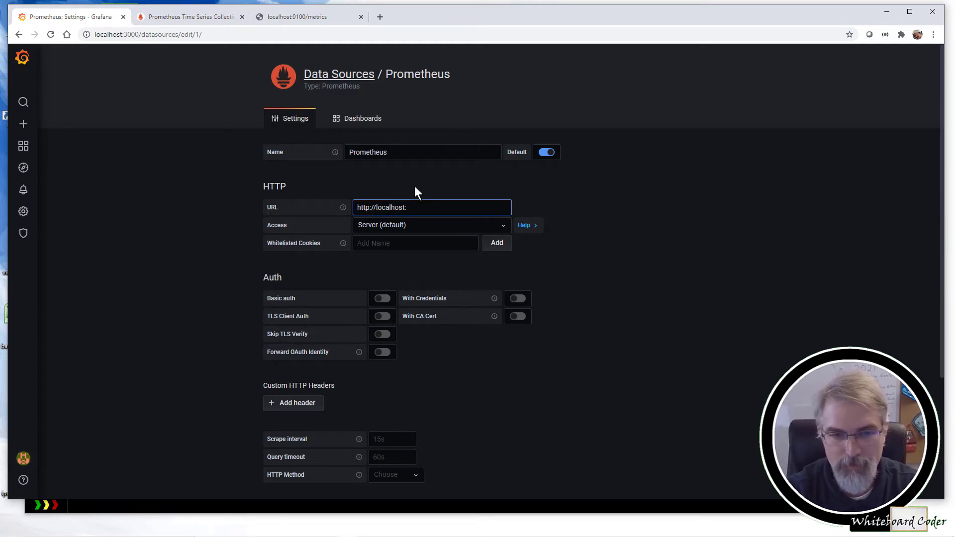
{"action": "type", "text": "9090"}
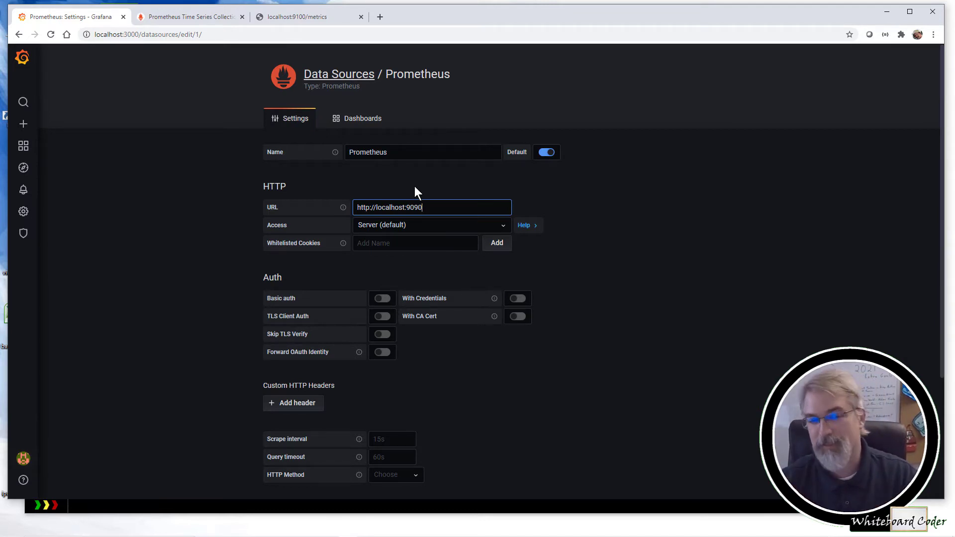
{"action": "mouse_move", "coordinate": [429, 233]}
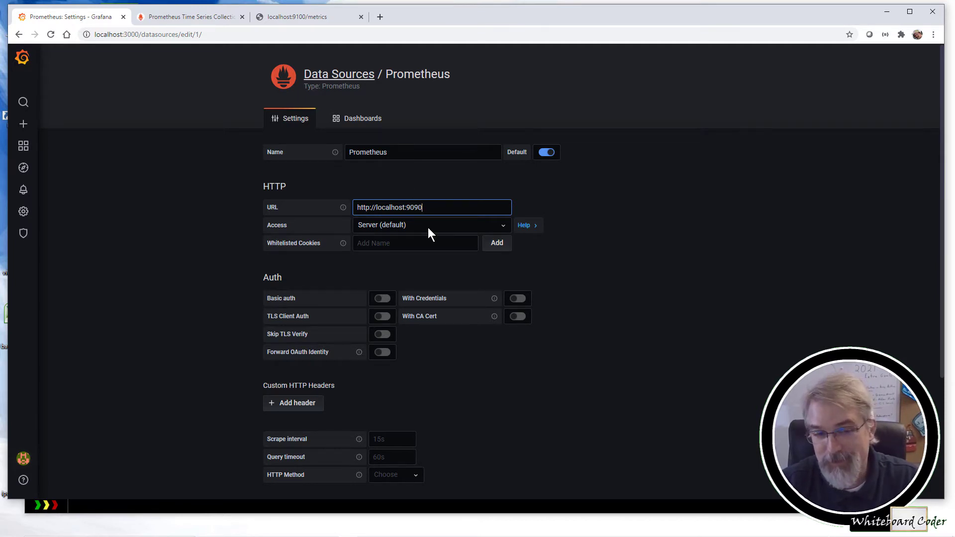
{"action": "mouse_move", "coordinate": [355, 332]}
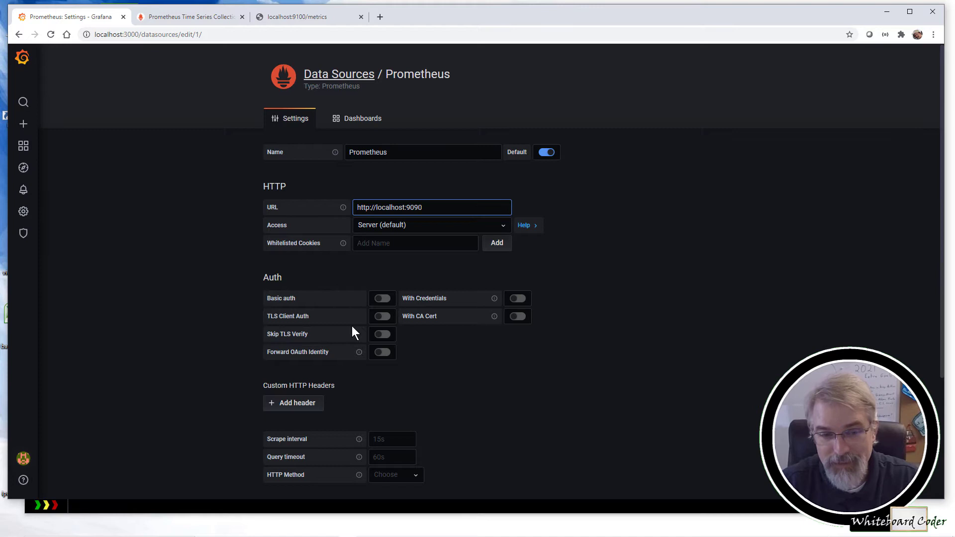
{"action": "mouse_move", "coordinate": [395, 309]}
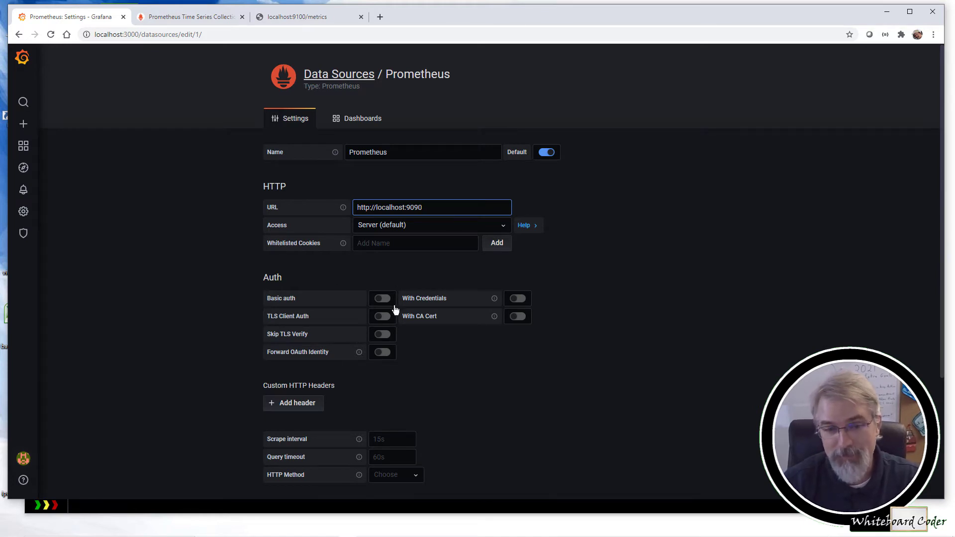
{"action": "mouse_move", "coordinate": [432, 360]}
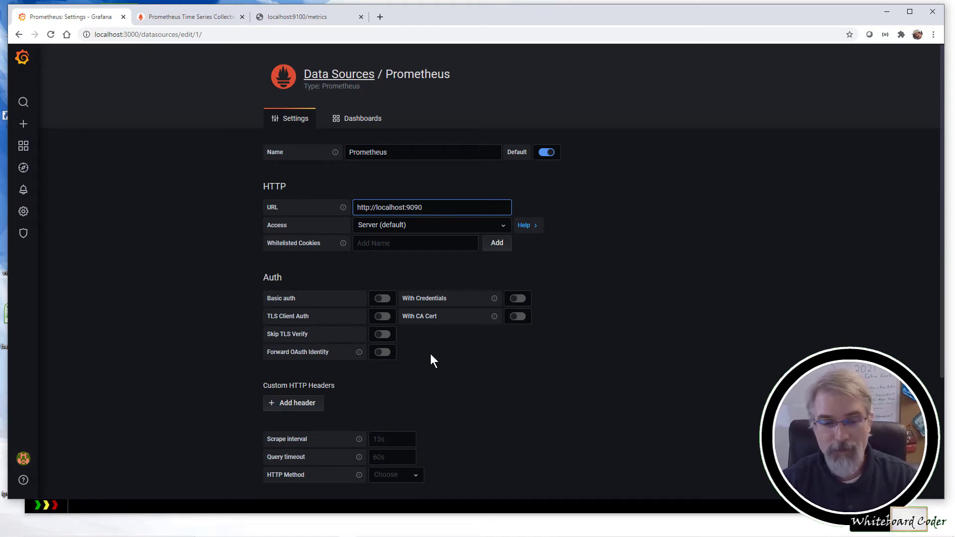
{"action": "mouse_move", "coordinate": [466, 275]}
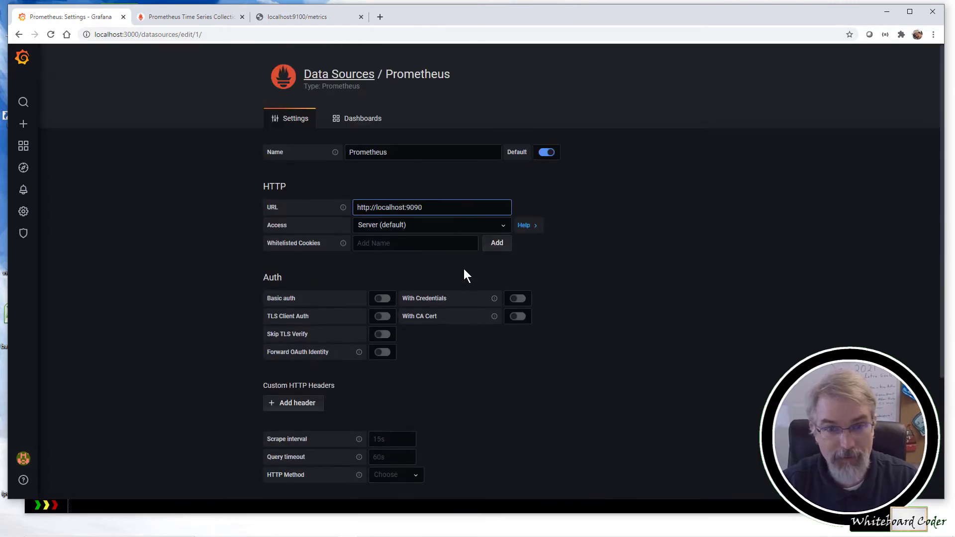
Save & Test the data source, see 'Data source is working', and view the data sources list.
{"action": "scroll", "scroll_direction": "down", "scroll_amount": 3}
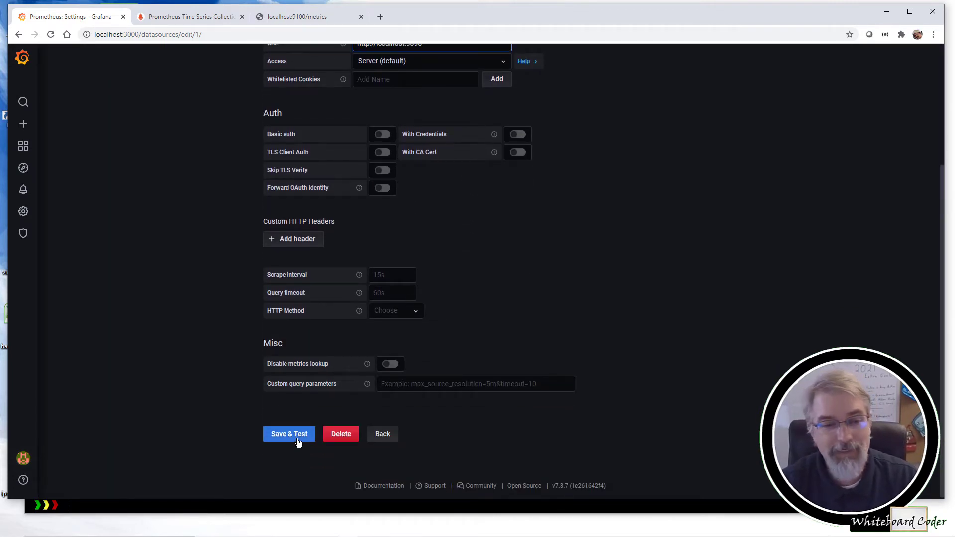
{"action": "left_click", "coordinate": [290, 434]}
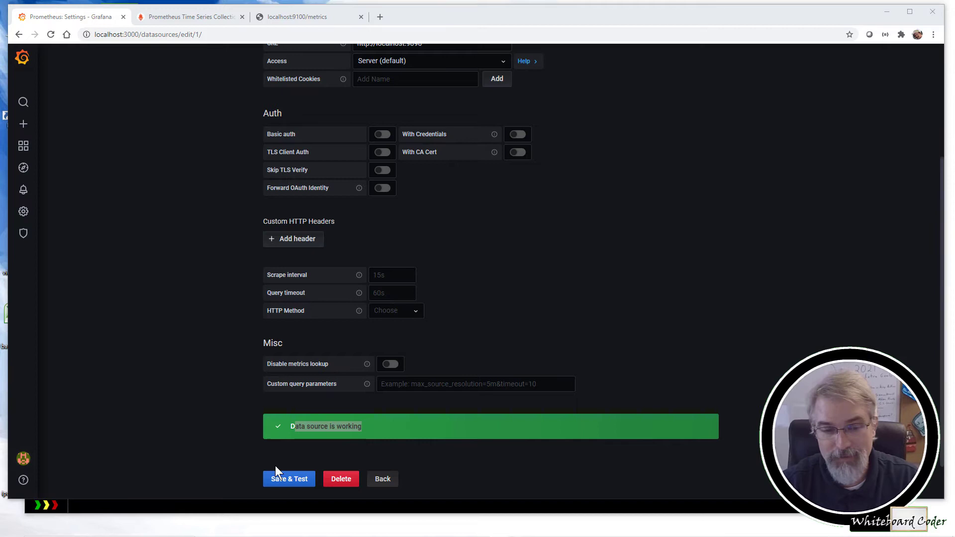
{"action": "left_click", "coordinate": [288, 479]}
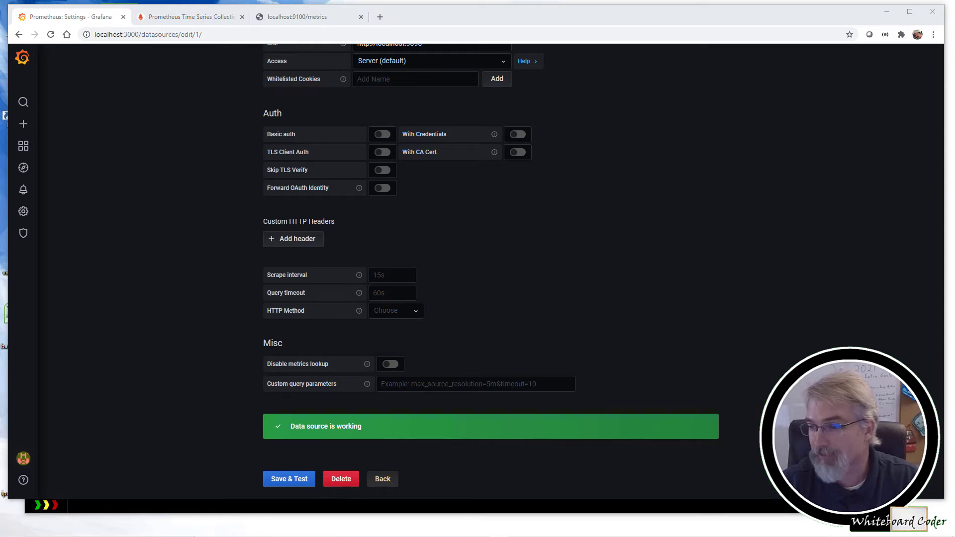
{"action": "mouse_move", "coordinate": [889, 166]}
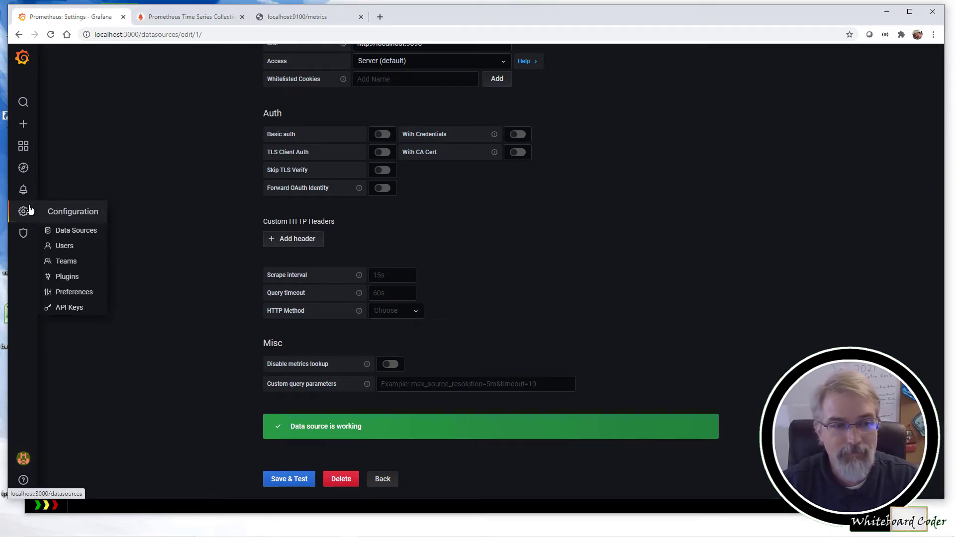
{"action": "left_click", "coordinate": [76, 230]}
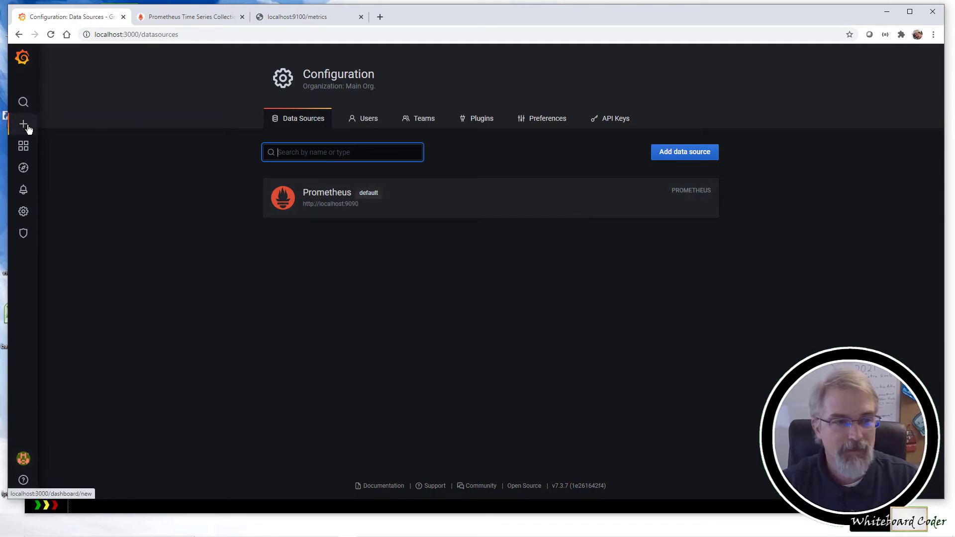
Create a new dashboard and add a new panel to it.
{"action": "left_click", "coordinate": [23, 124]}
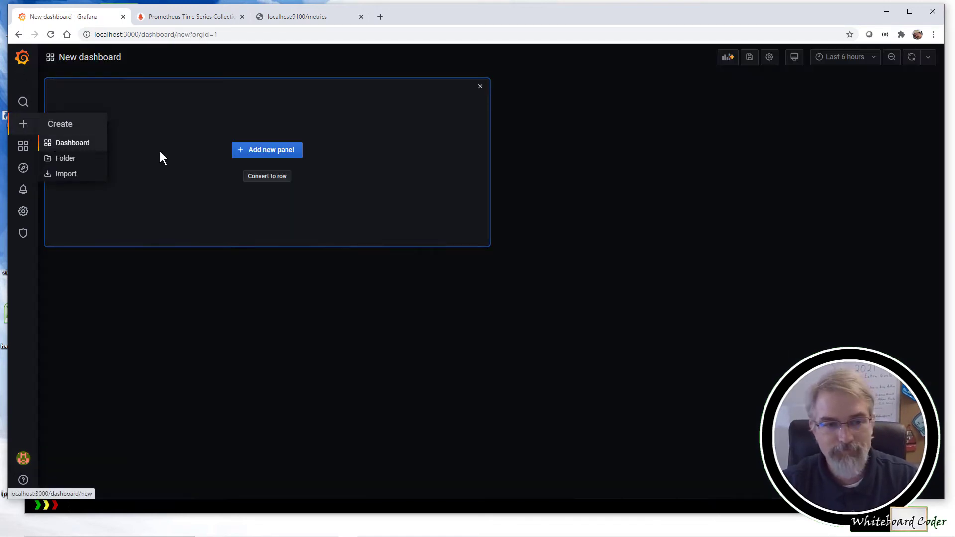
{"action": "left_click", "coordinate": [267, 150]}
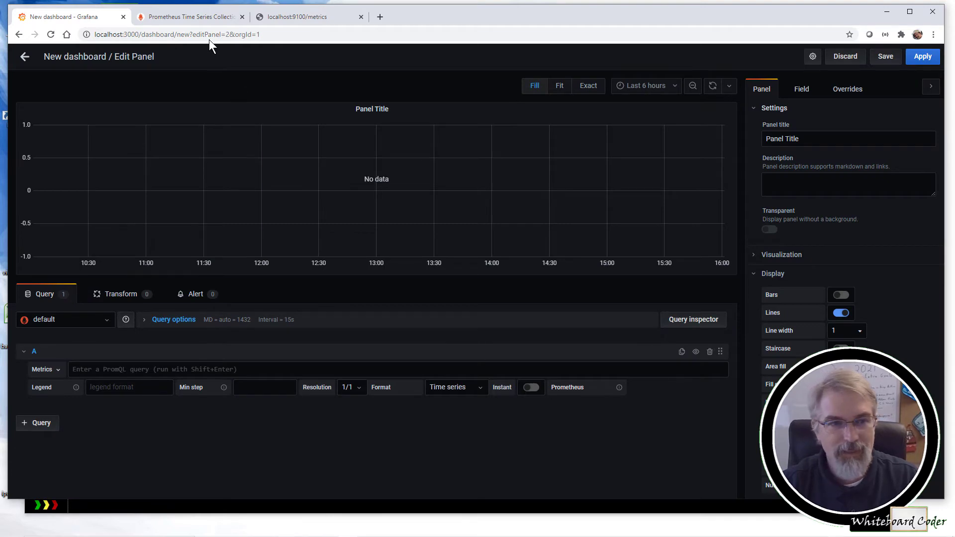
Reload localhost:9100/metrics, find node_cpu_seconds_total, and return to the Grafana panel.
{"action": "left_click", "coordinate": [298, 17]}
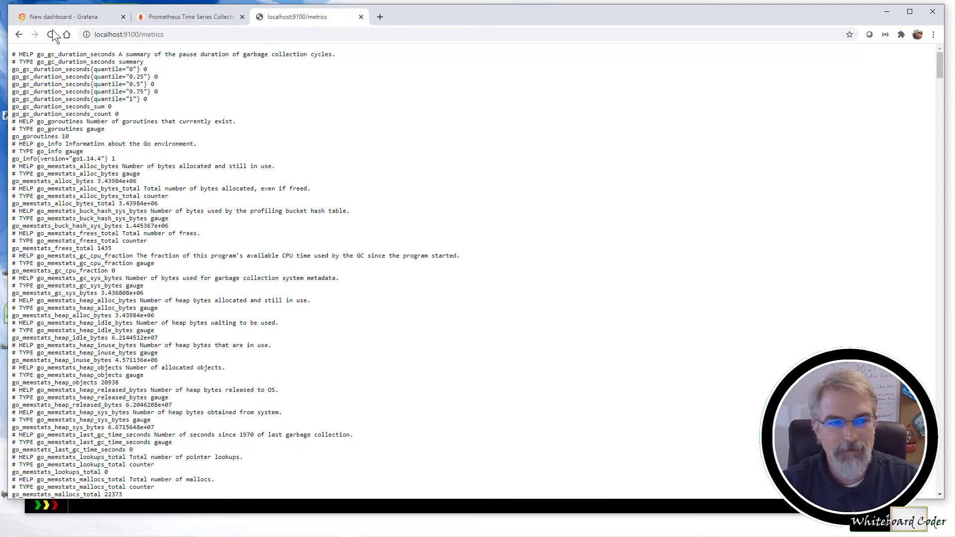
{"action": "left_click", "coordinate": [50, 35]}
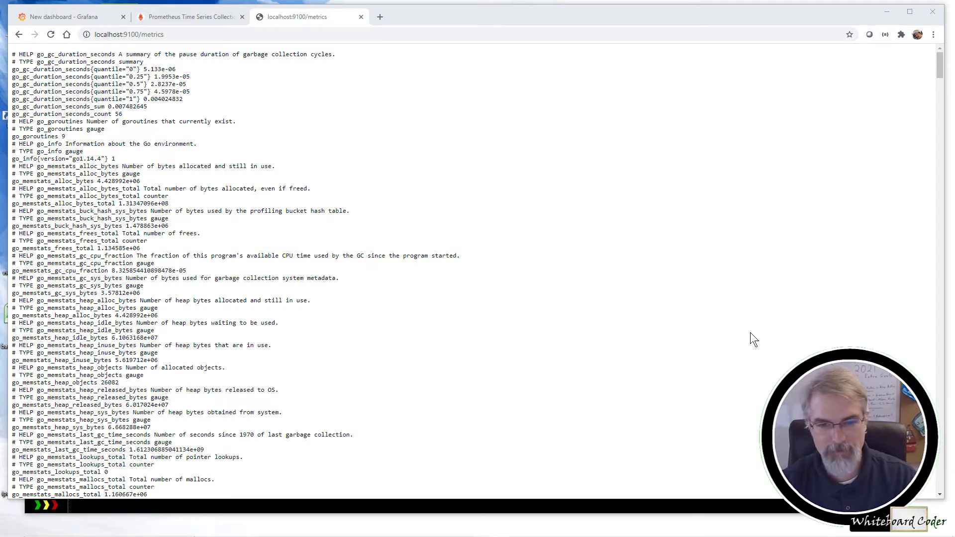
{"action": "type", "text": "node_cpu_seconds_total"}
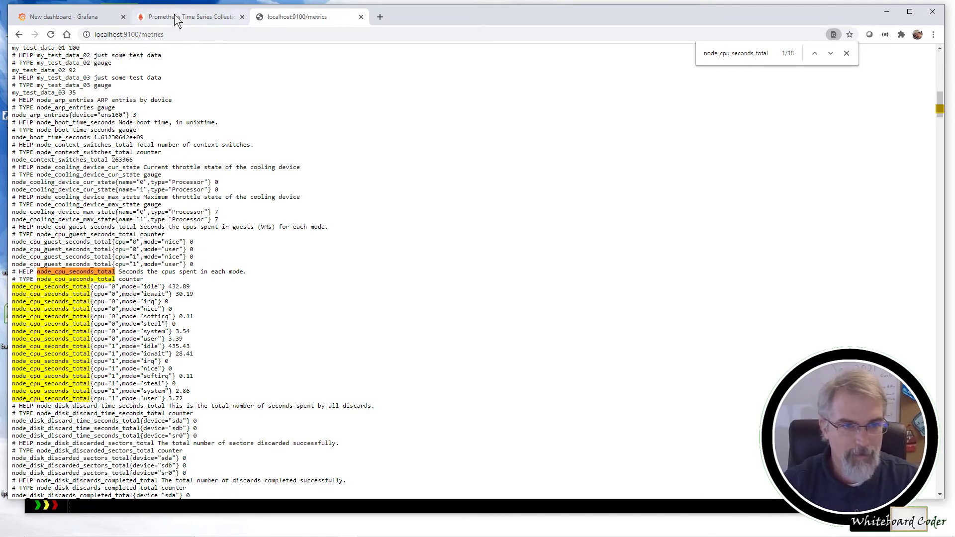
{"action": "left_click", "coordinate": [65, 16]}
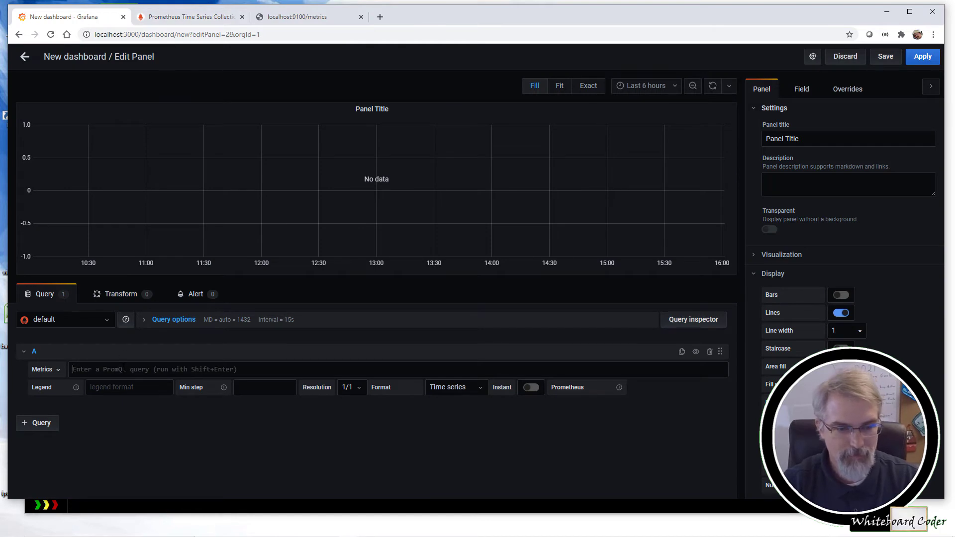
Query node_cpu_seconds_total, then replace it with (100 - 100*(avg by (node) (irate(node_cpu_seconds_total{mode="idle"}[15m])))).
{"action": "type", "text": "node_cpu_seconds_total"}
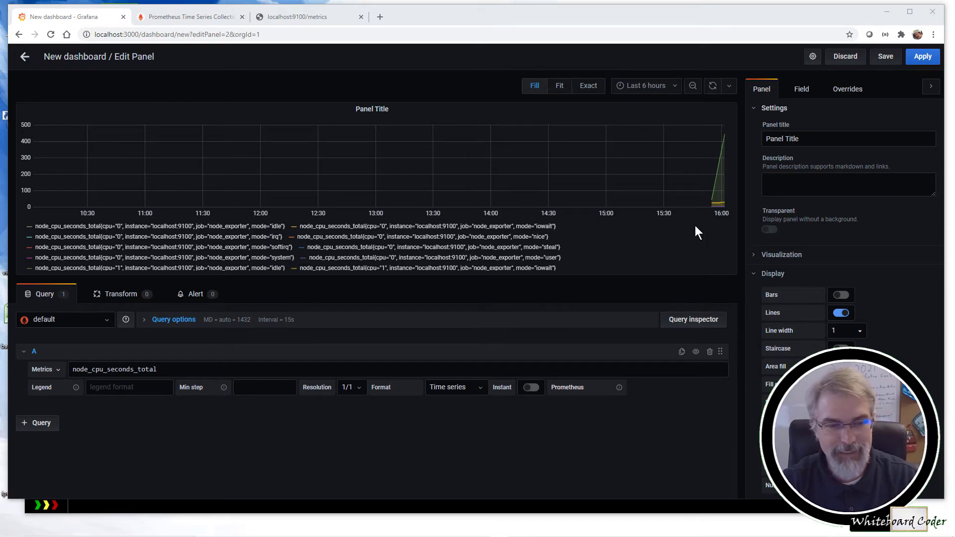
{"action": "double_click", "coordinate": [115, 370]}
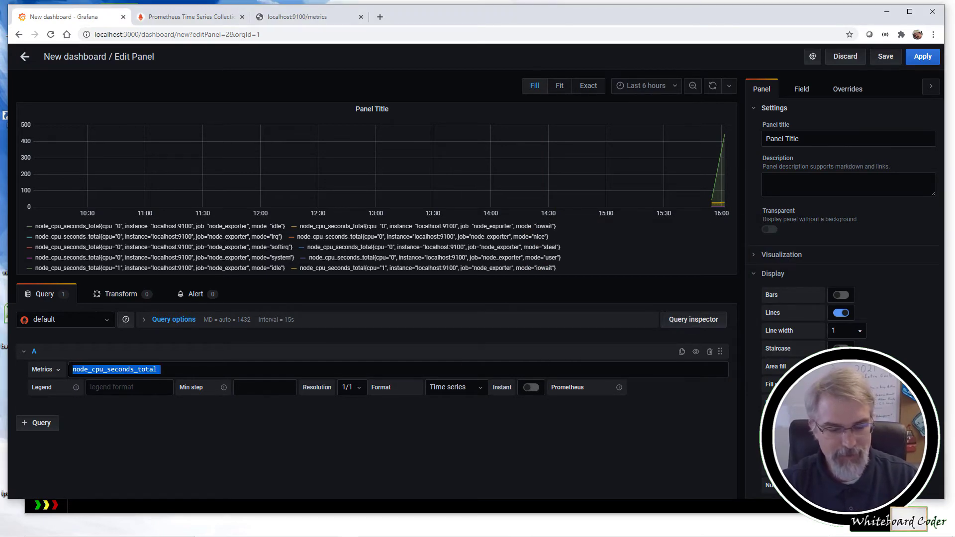
{"action": "type", "text": "(100 - 100*(avg by (node) (irate(node_cpu_seconds_total{mode=\"idle\"}[15m]))))"}
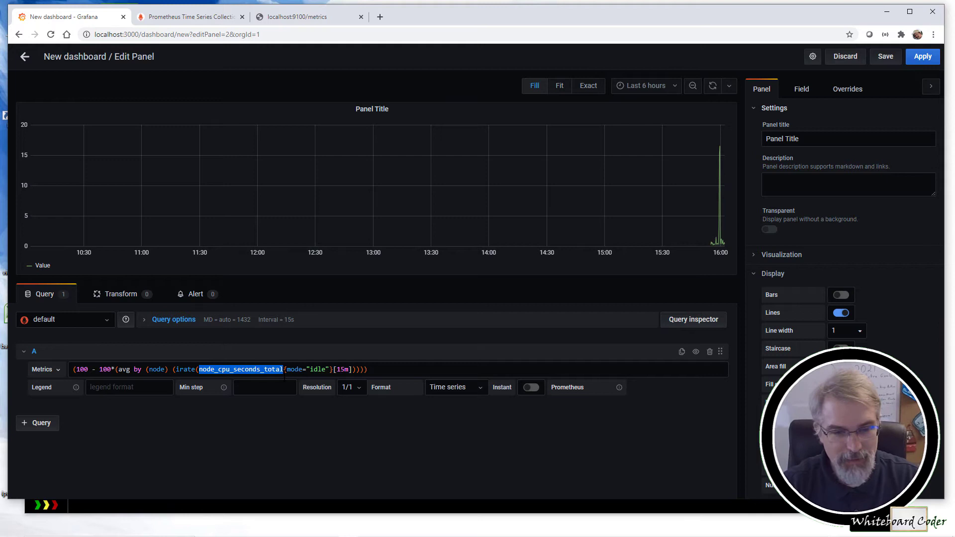
Review the metric name and per-node grouping in the query and select the panel title.
{"action": "double_click", "coordinate": [318, 370]}
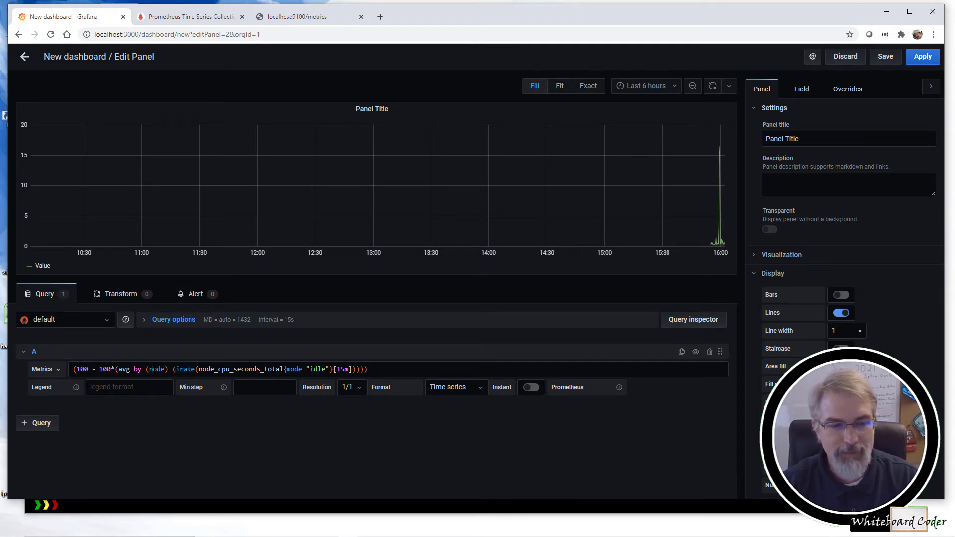
{"action": "double_click", "coordinate": [157, 370]}
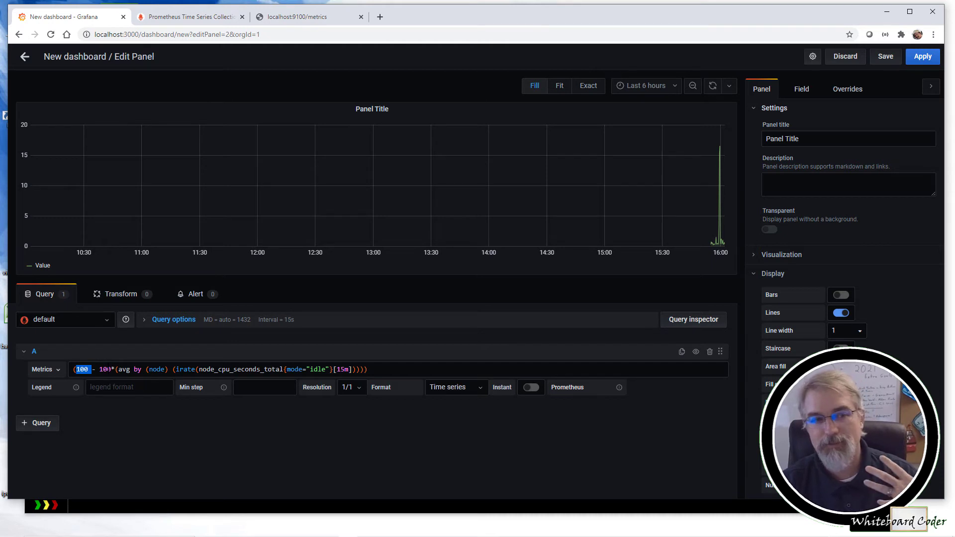
{"action": "left_click", "coordinate": [129, 387]}
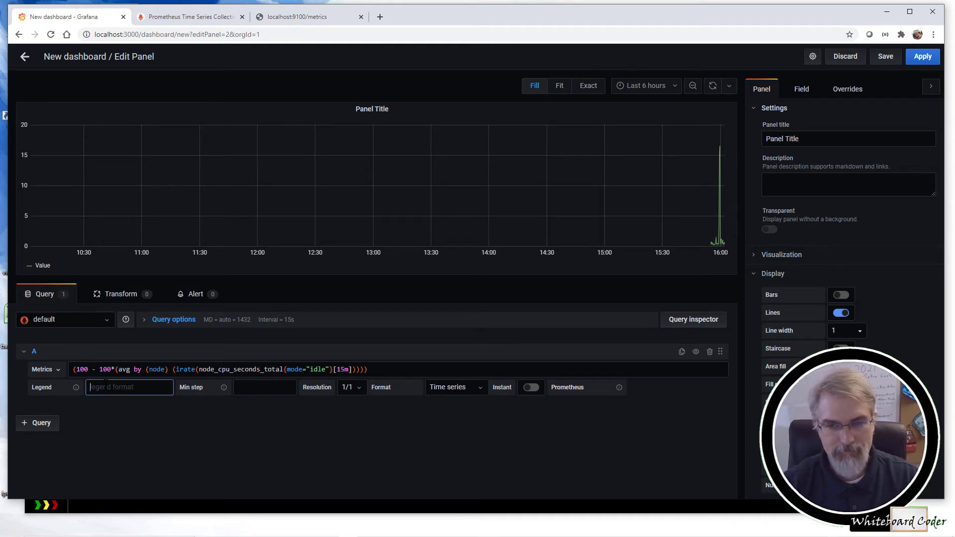
{"action": "left_click", "coordinate": [849, 139]}
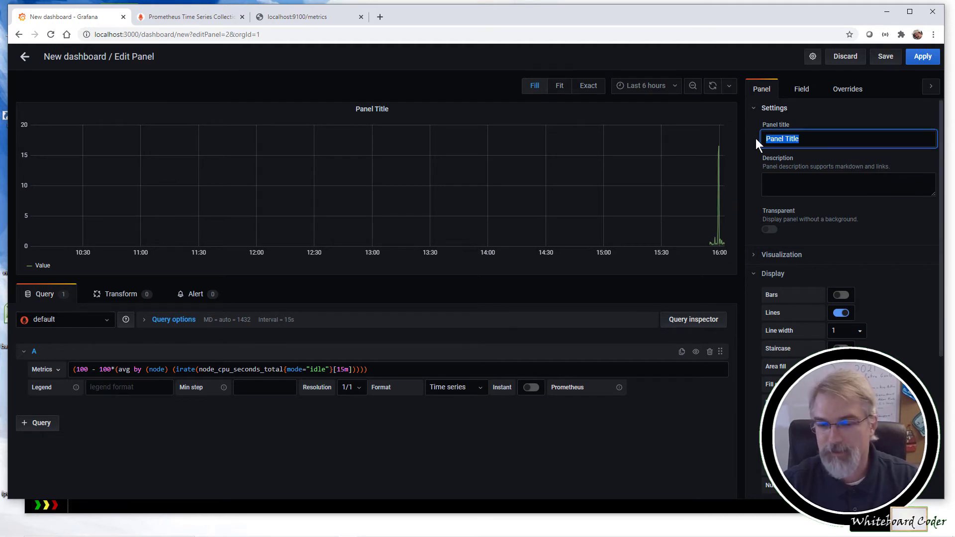
Title the panel 'CPU usage' and set the left Y axis from 0 to 100.
{"action": "type", "text": "CPU usage"}
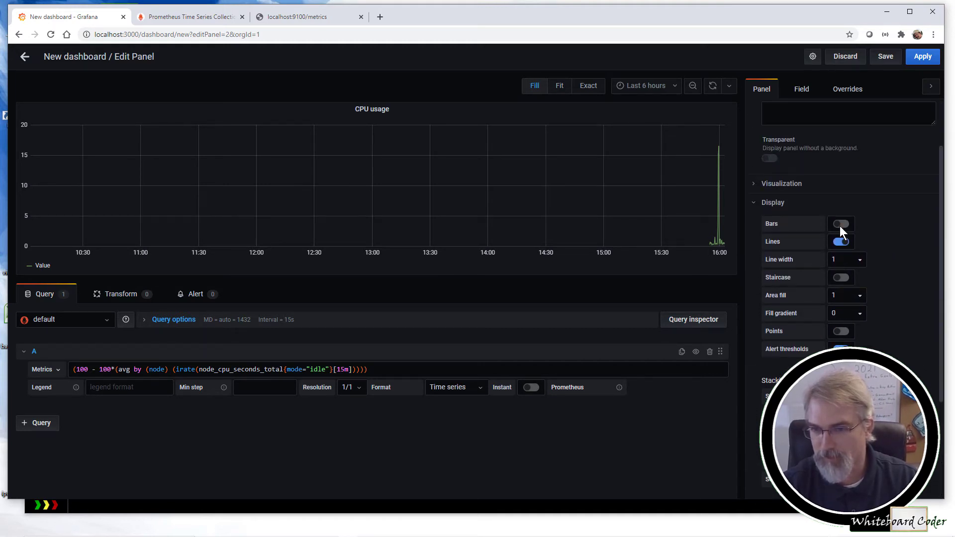
{"action": "scroll", "scroll_direction": "down", "scroll_amount": 3}
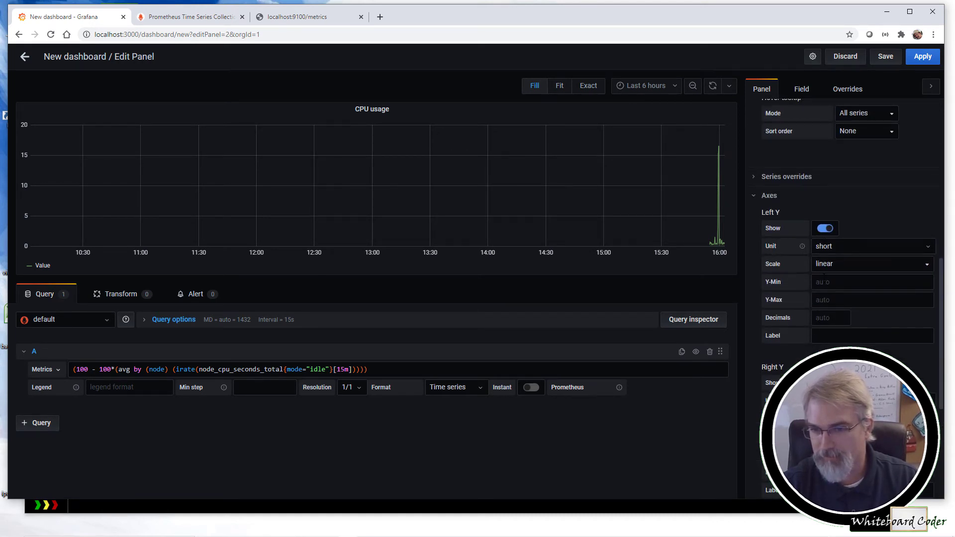
{"action": "left_click", "coordinate": [873, 282]}
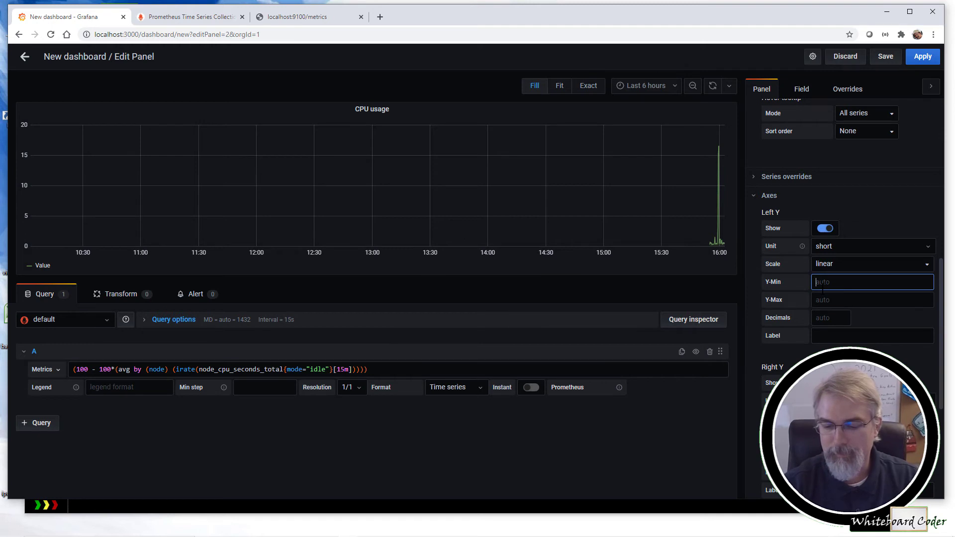
{"action": "type", "text": "1"}
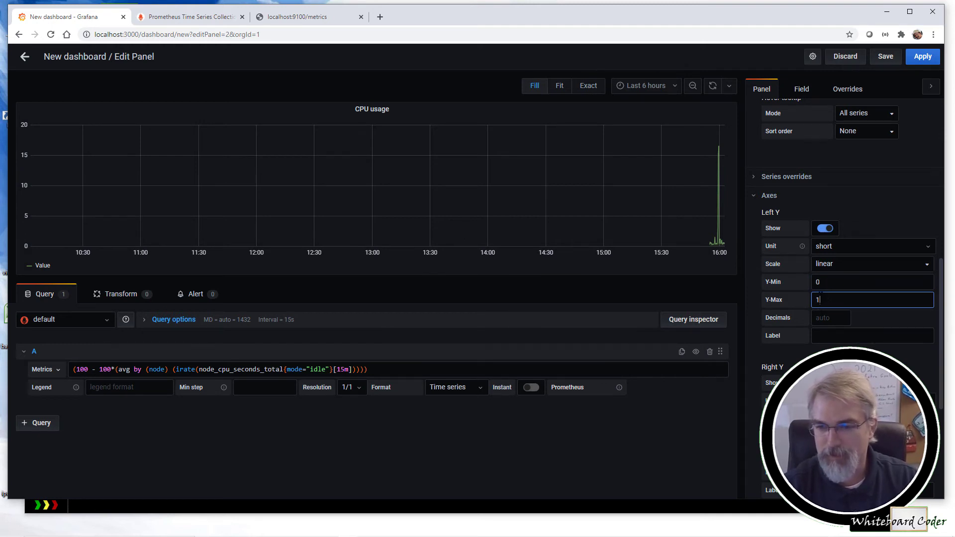
{"action": "type", "text": "00"}
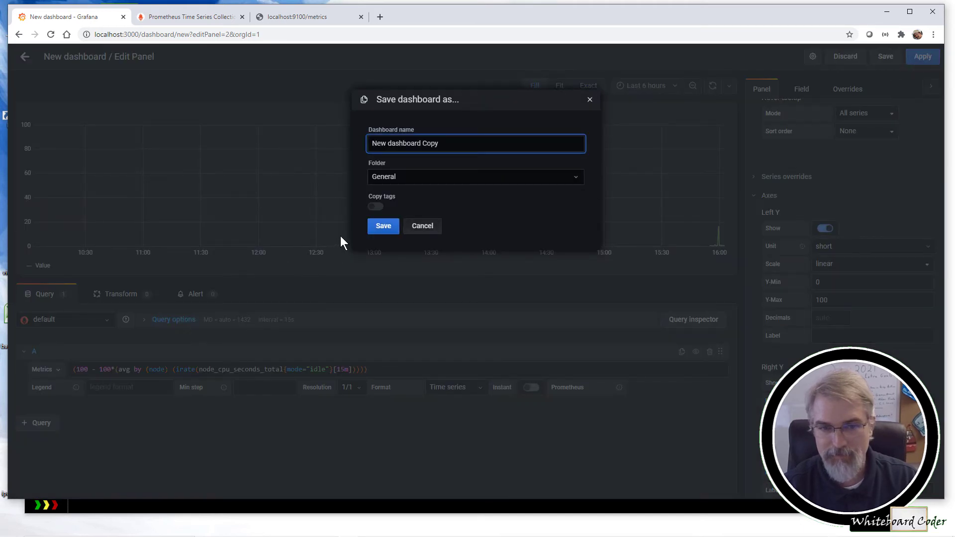
Confirm saving as 'New dashboard Copy', then bring the node_exporter terminal forward.
{"action": "left_click", "coordinate": [383, 226]}
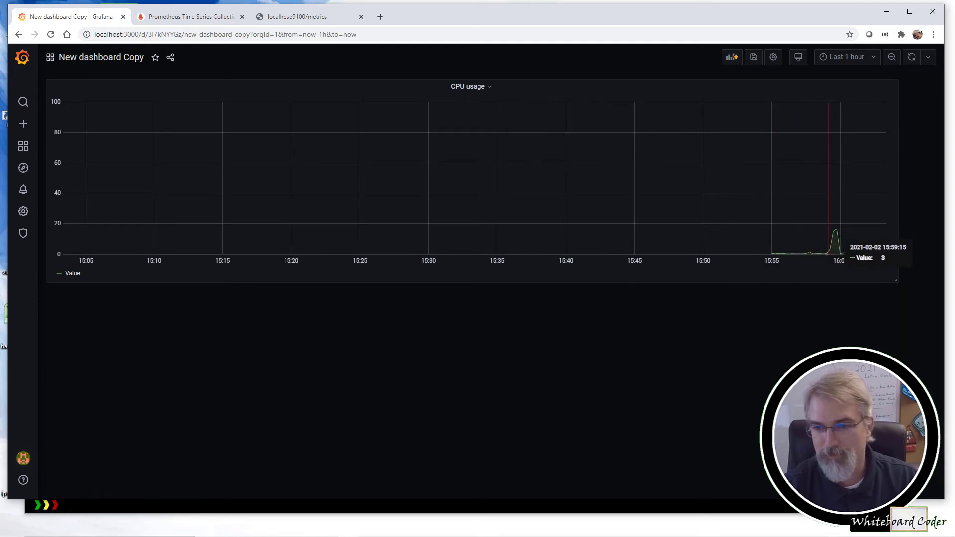
{"action": "mouse_move", "coordinate": [392, 515]}
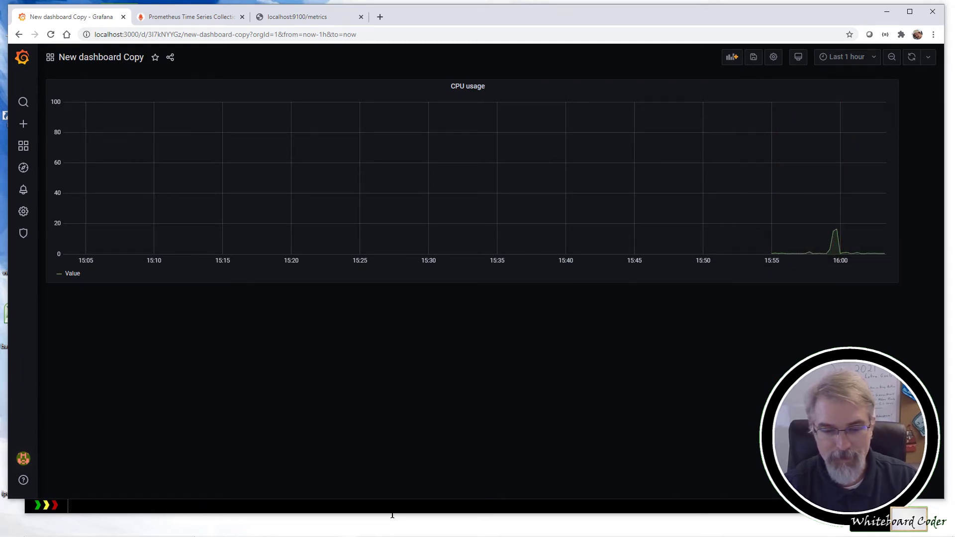
{"action": "left_click", "coordinate": [47, 506]}
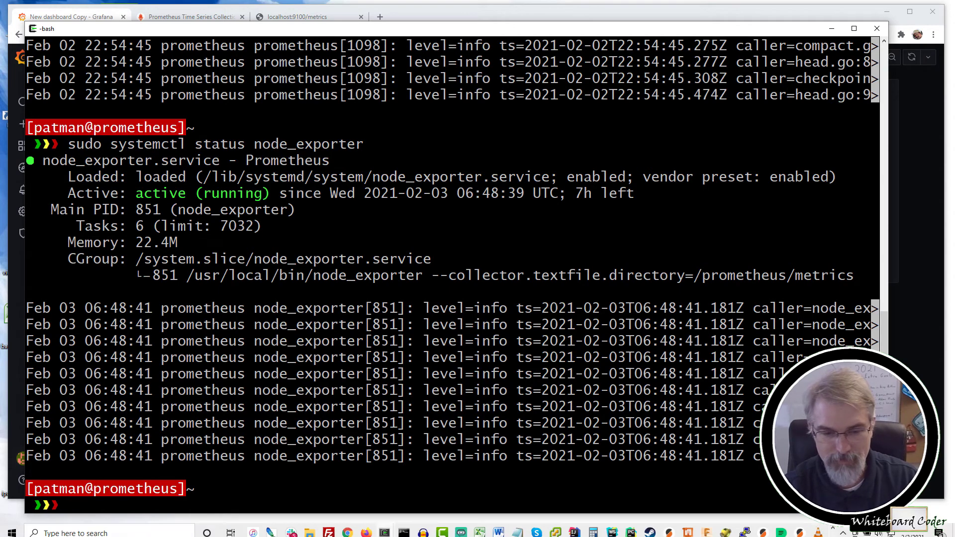
Launch a second Cygwin64 Terminal from the taskbar and run htop to watch server load.
{"action": "right_click", "coordinate": [384, 531]}
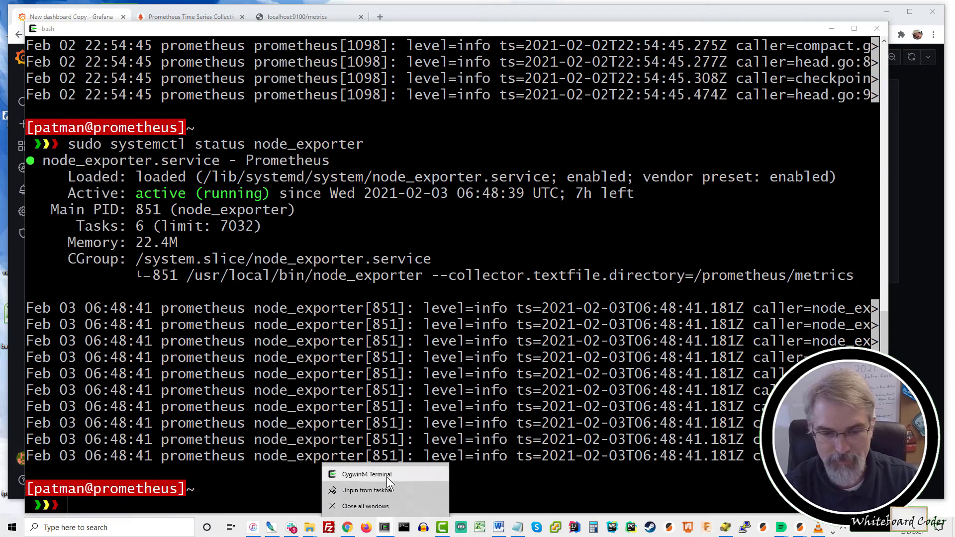
{"action": "left_click", "coordinate": [366, 475]}
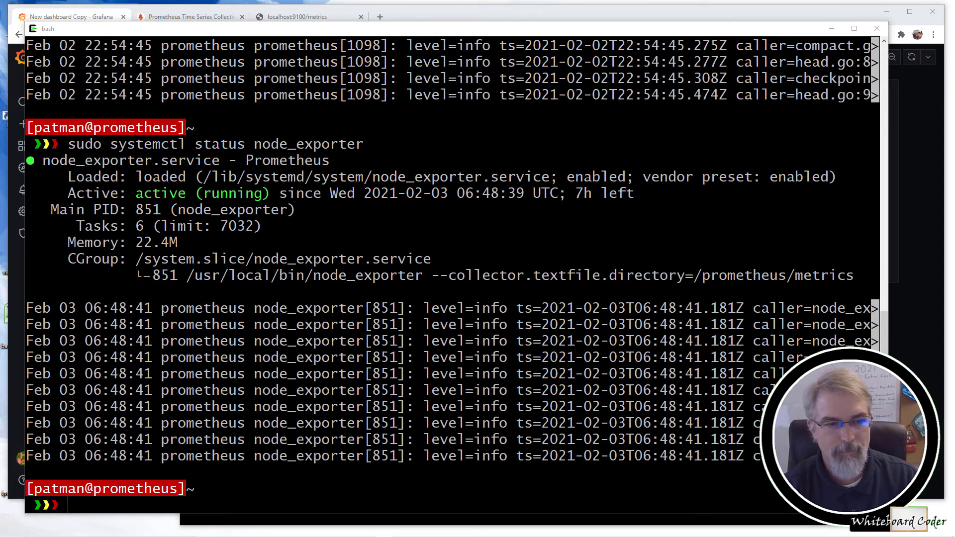
{"action": "type", "text": "htop"}
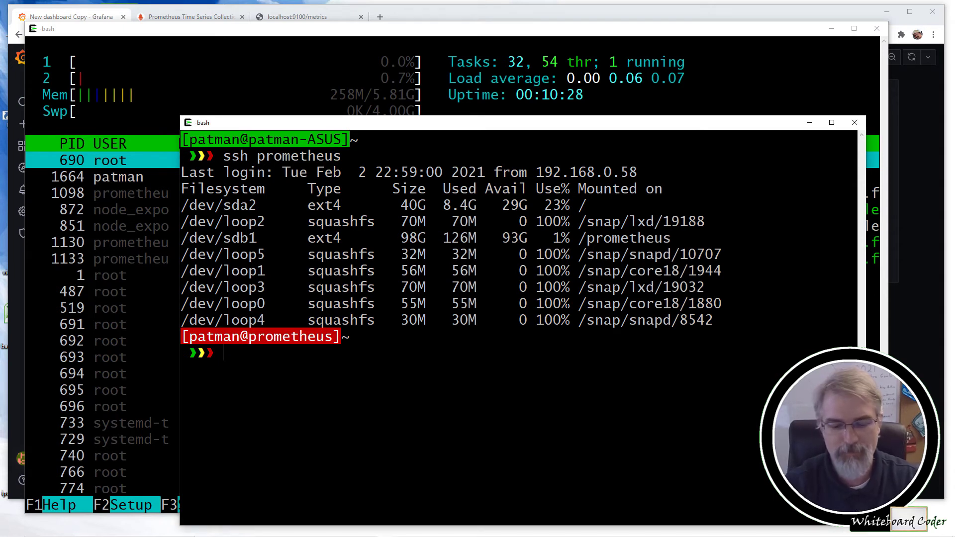
Install stress with 'sudo apt-get install stress' and start 'stress --cpu' on prometheus.
{"action": "type", "text": "sudoo"}
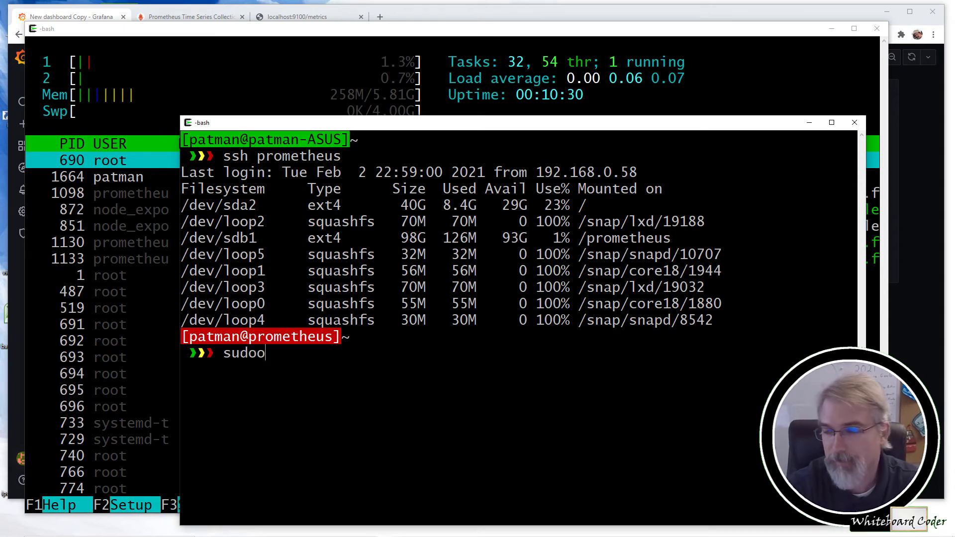
{"action": "type", "text": "apt-get"}
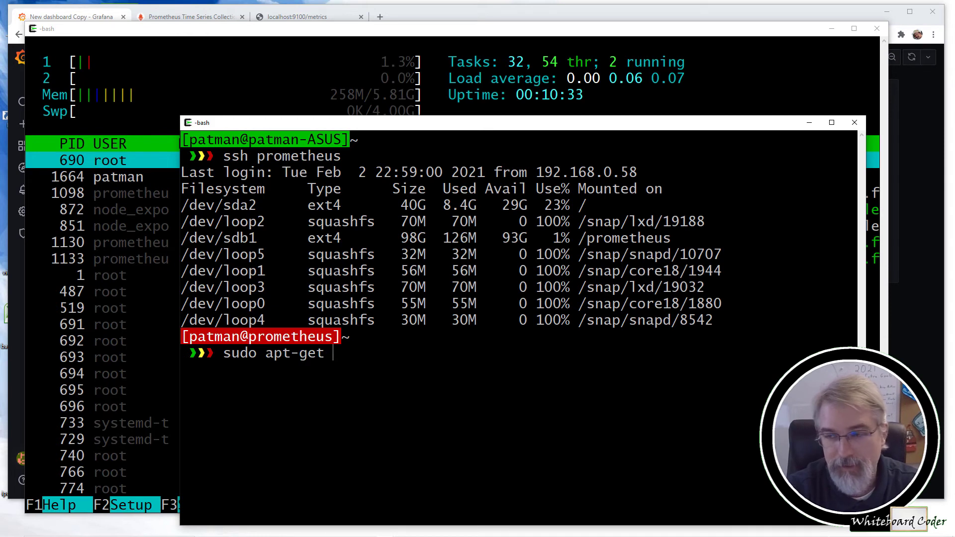
{"action": "type", "text": "install stree"}
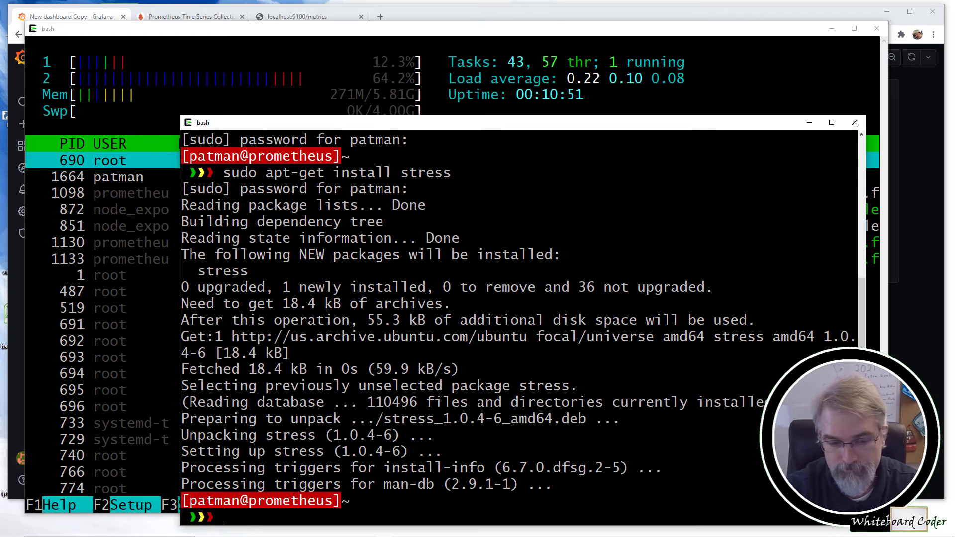
{"action": "type", "text": "stress"}
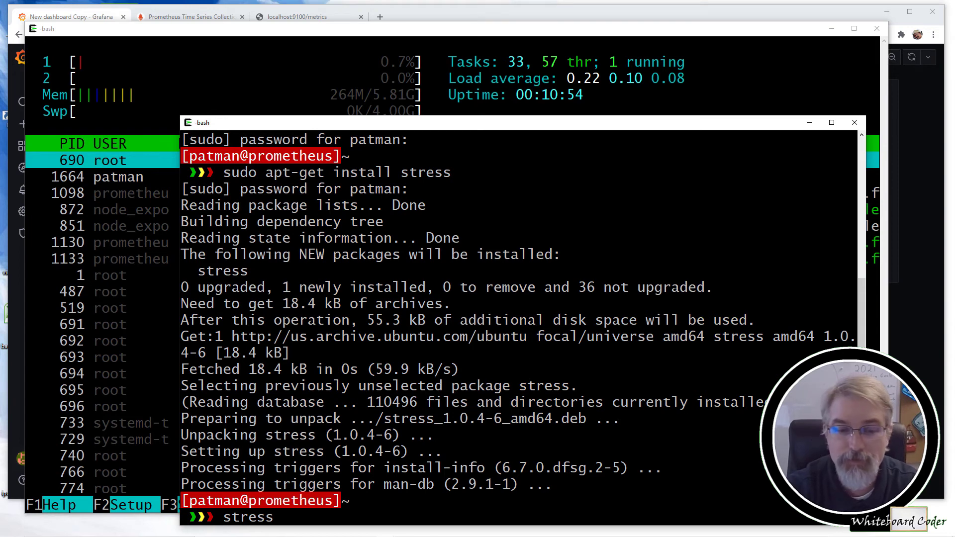
{"action": "type", "text": "--c"}
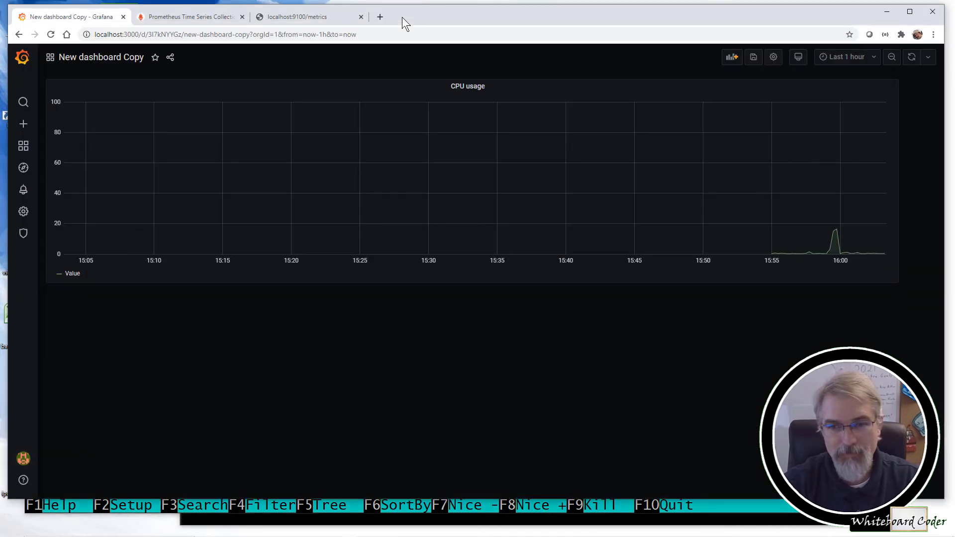
{"action": "mouse_move", "coordinate": [913, 56]}
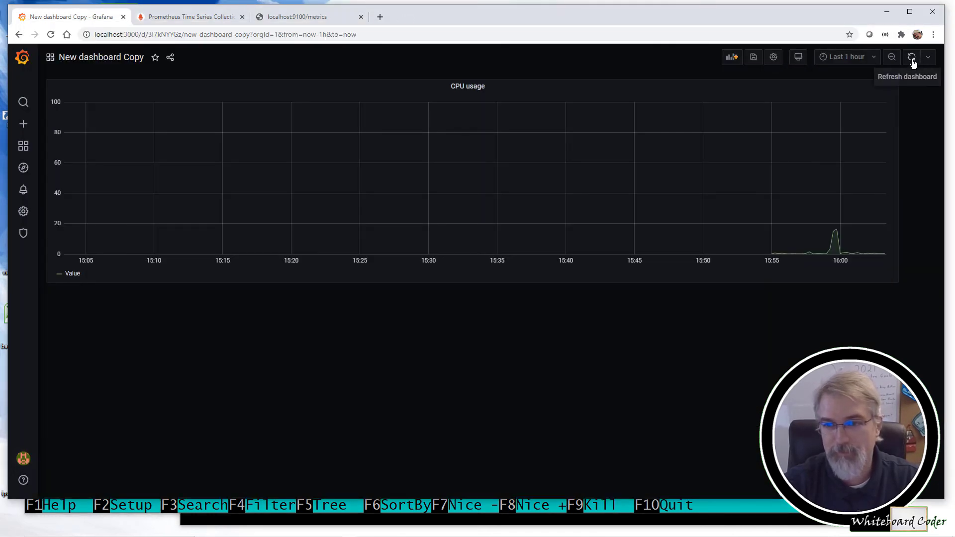
Refresh the CPU usage panel for the latest spike, then switch to the Prometheus tab.
{"action": "left_click", "coordinate": [912, 57]}
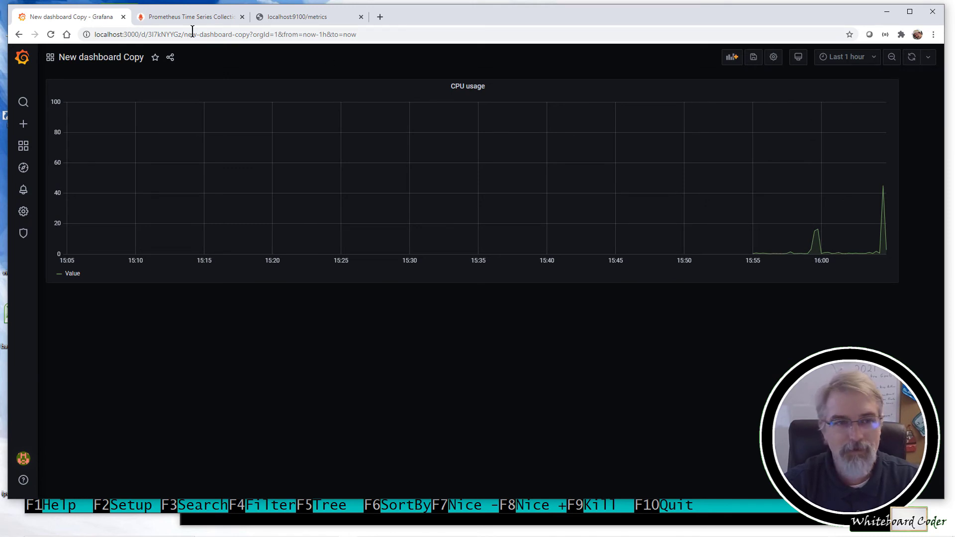
{"action": "left_click", "coordinate": [190, 16]}
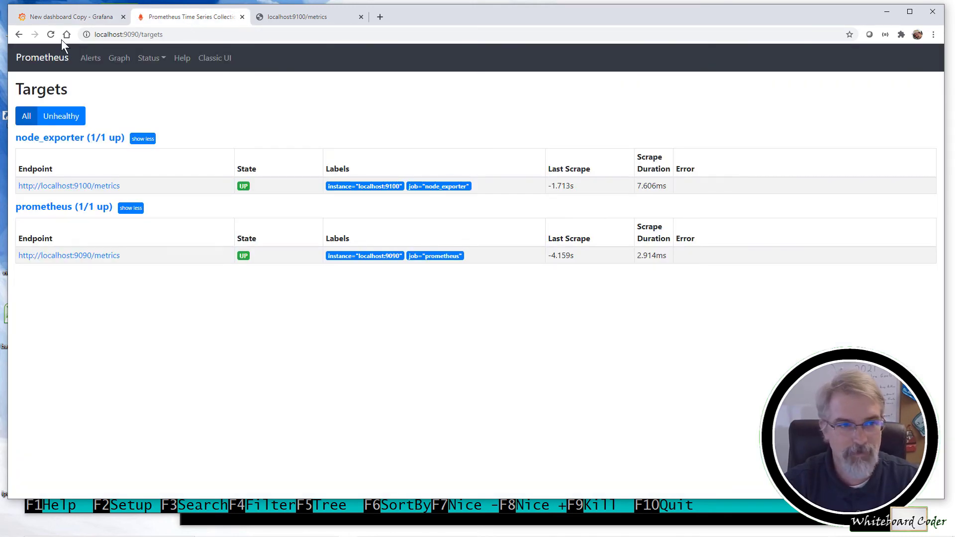
{"action": "mouse_move", "coordinate": [90, 260]}
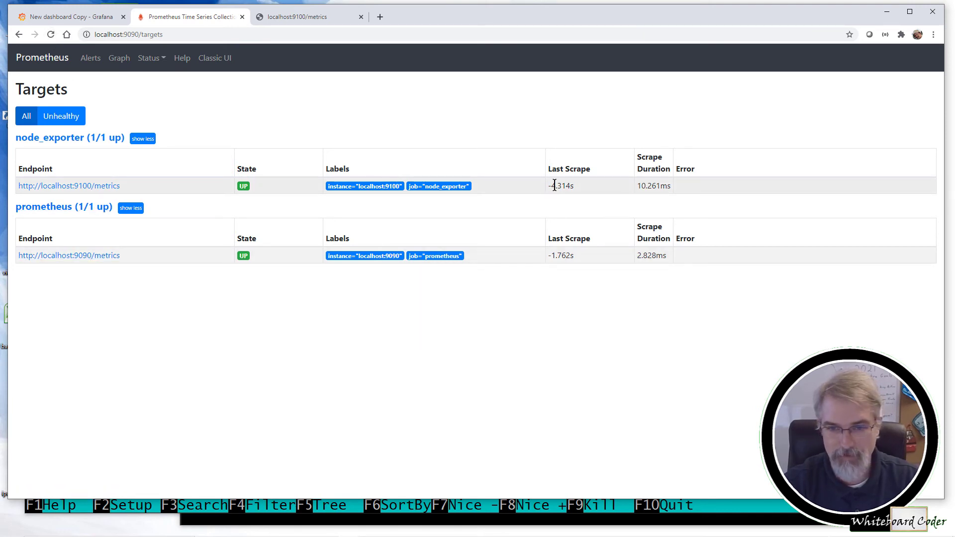
Highlight the node_exporter Last Scrape values, then return to the Grafana tab.
{"action": "left_click_drag", "start_coordinate": [553, 186], "coordinate": [655, 186]}
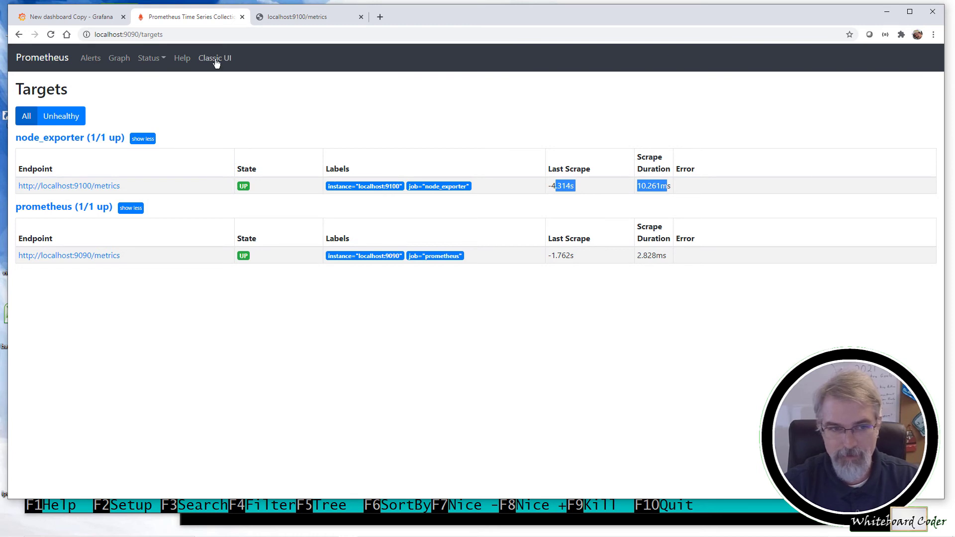
{"action": "left_click", "coordinate": [65, 17]}
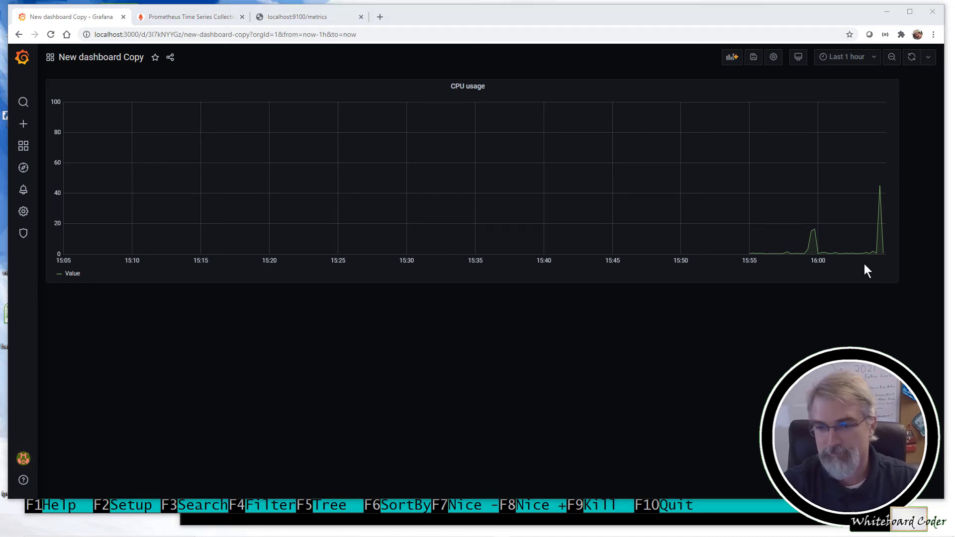
Set the dashboard range to Last 15 minutes and refresh so CPU peaks at 100%.
{"action": "left_click", "coordinate": [913, 57]}
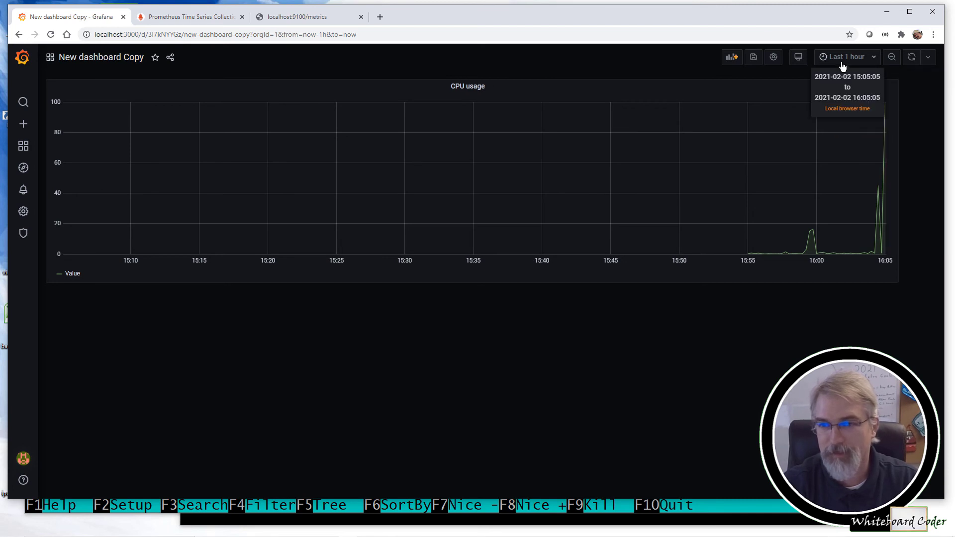
{"action": "left_click", "coordinate": [845, 56]}
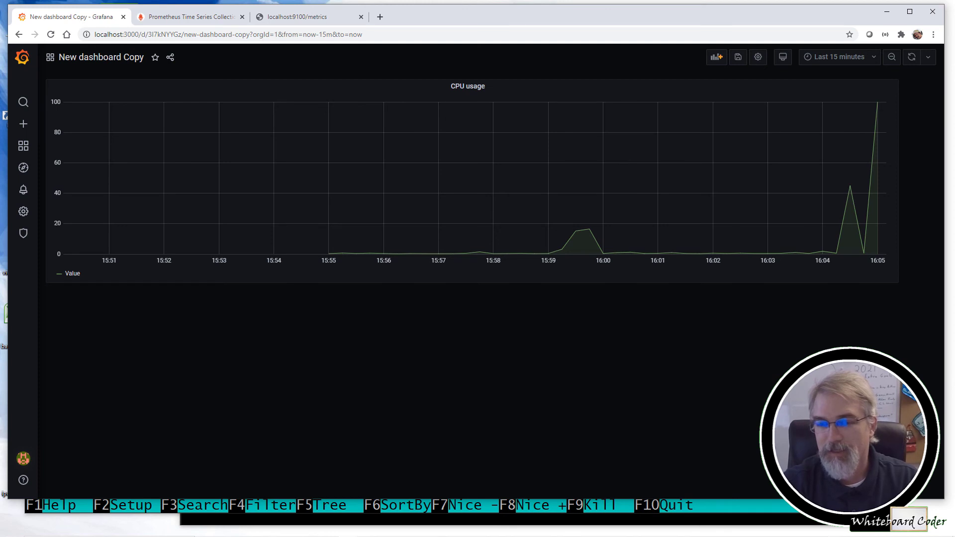
{"action": "mouse_move", "coordinate": [912, 57]}
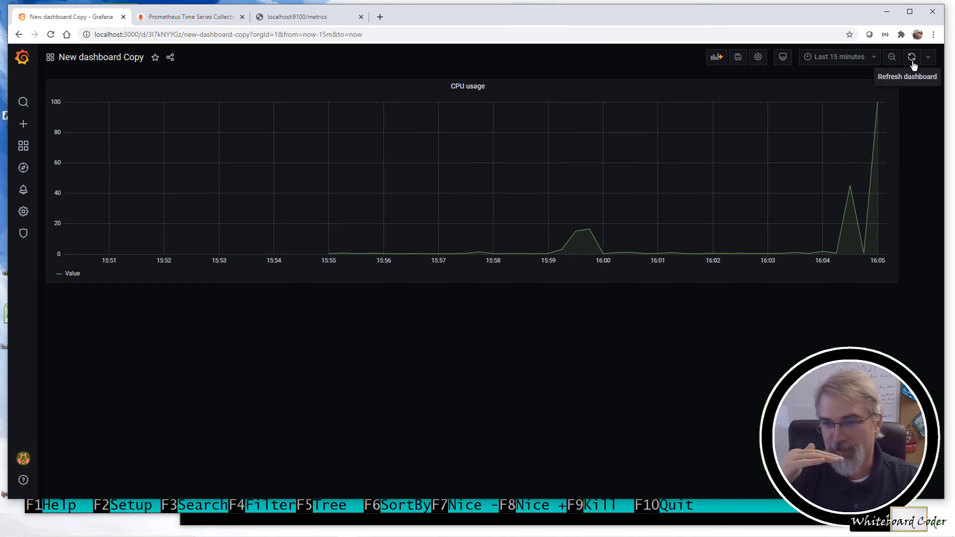
{"action": "left_click", "coordinate": [911, 57]}
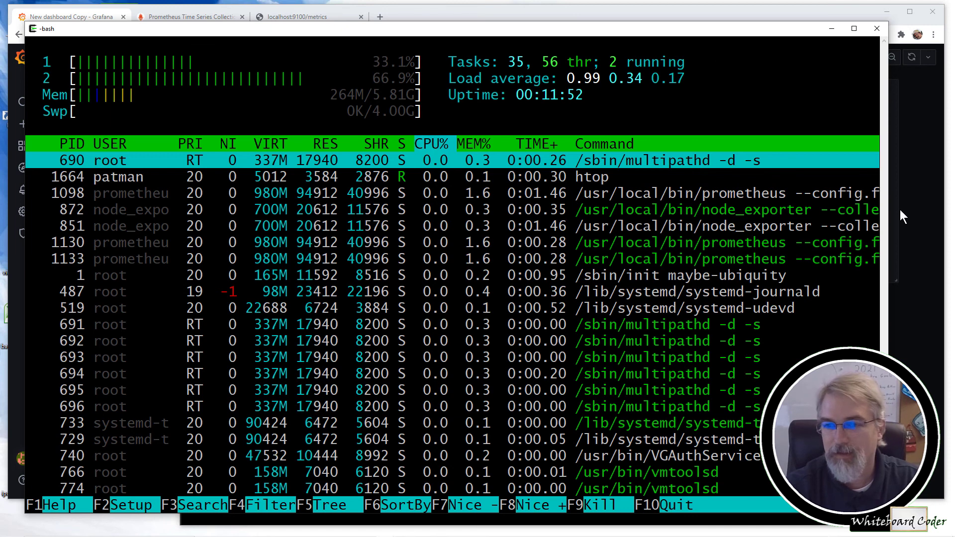
Return from the htop terminal to the Grafana dashboard showing CPU at 100%.
{"action": "left_click", "coordinate": [65, 17]}
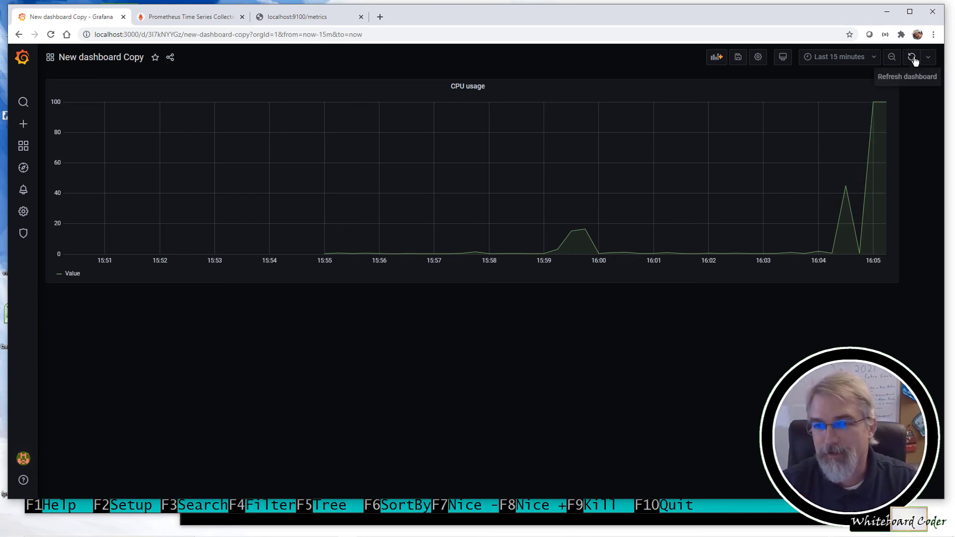
Refresh the dashboard twice to show CPU dropping from 100% to about 50%.
{"action": "left_click", "coordinate": [912, 57]}
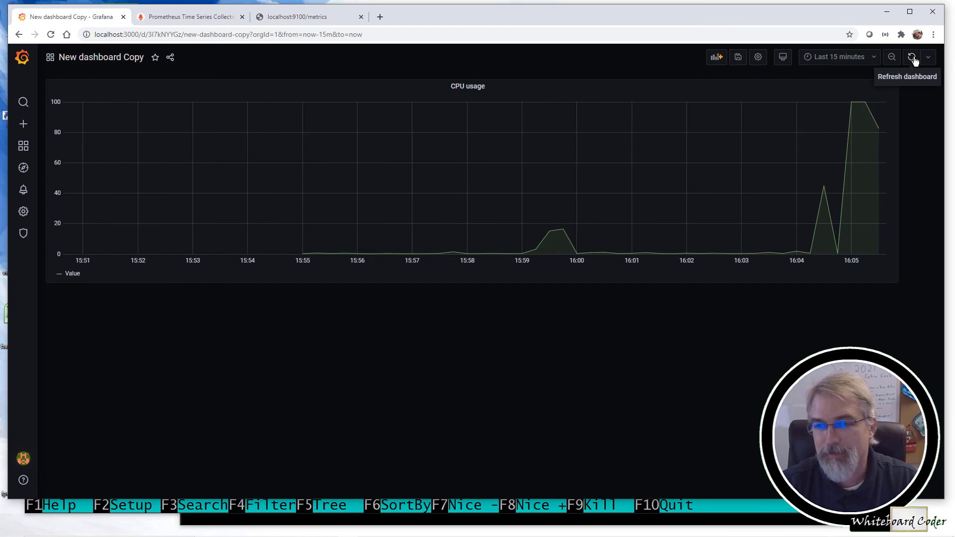
{"action": "left_click", "coordinate": [912, 57]}
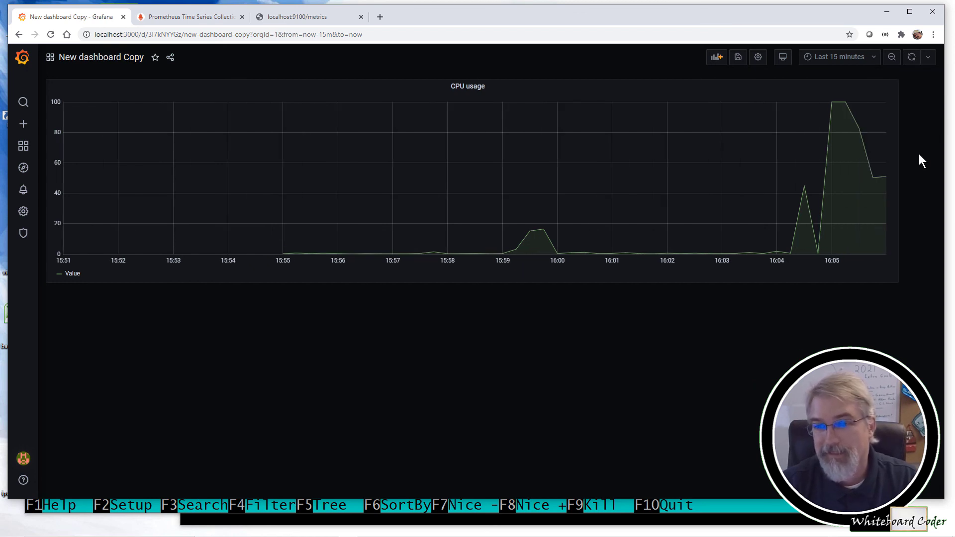